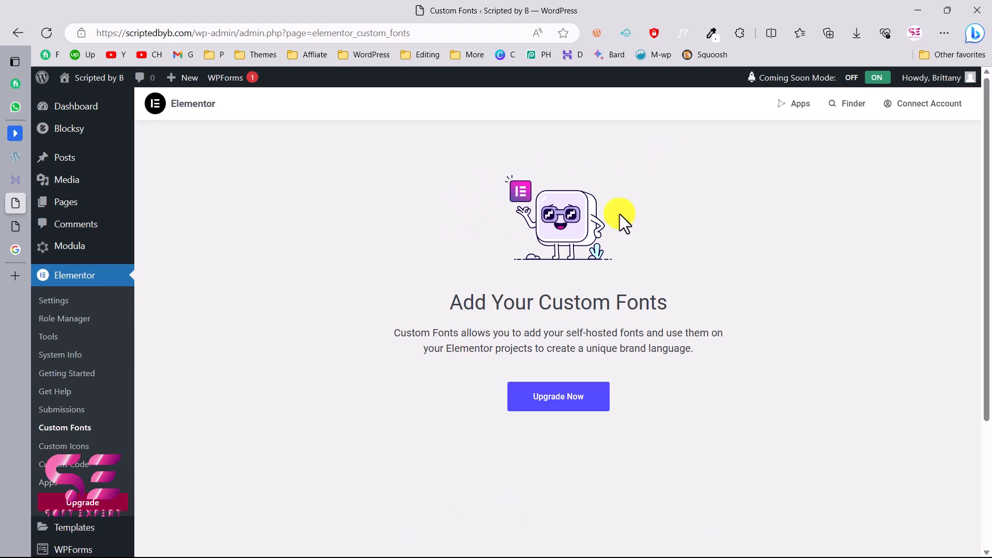
pyautogui.moveTo(82, 428)
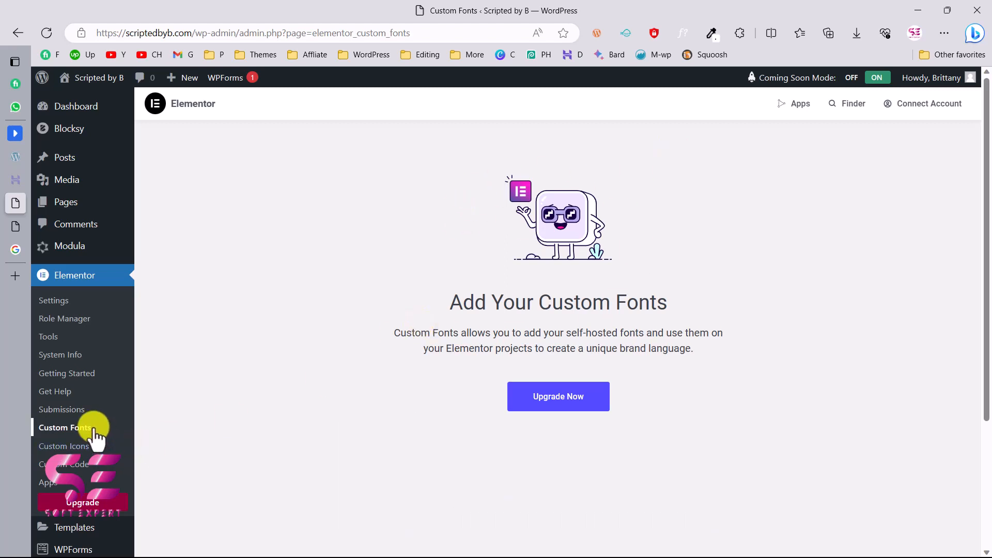
pyautogui.moveTo(509, 285)
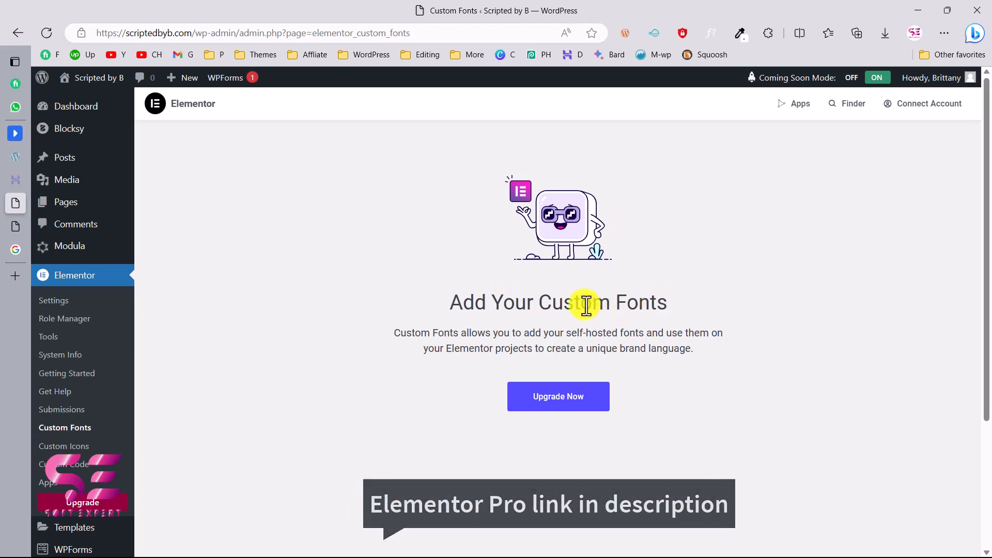
pyautogui.moveTo(669, 403)
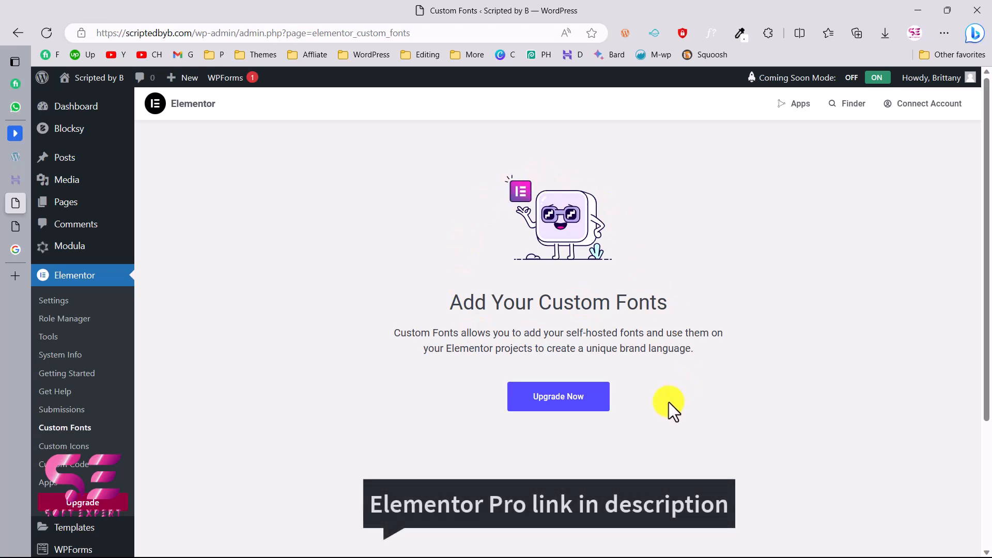
pyautogui.moveTo(545, 269)
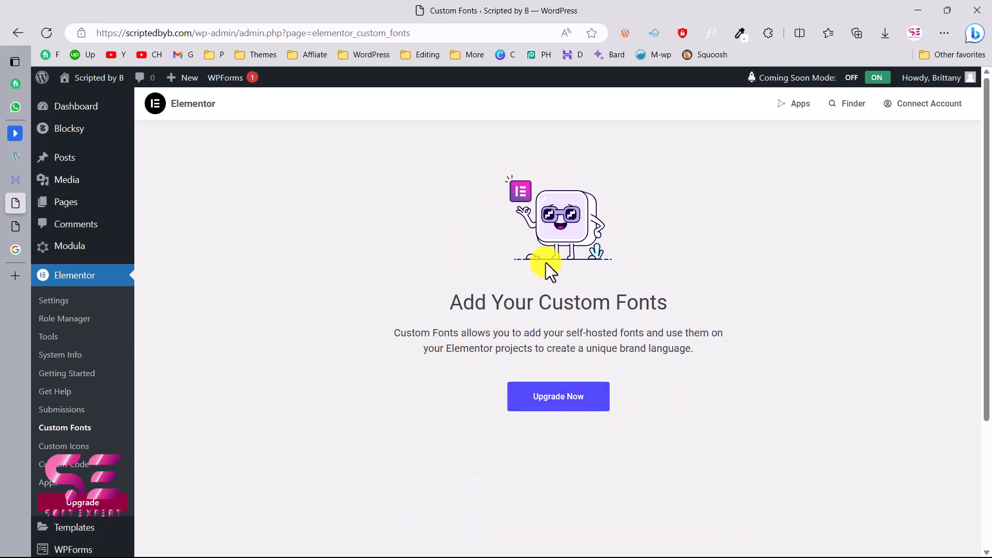
pyautogui.moveTo(708, 386)
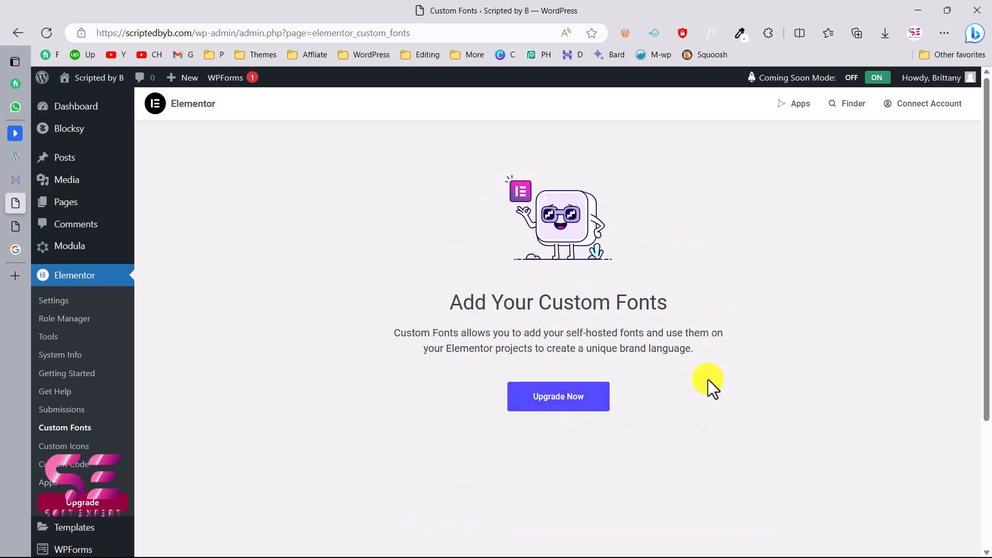
pyautogui.moveTo(691, 422)
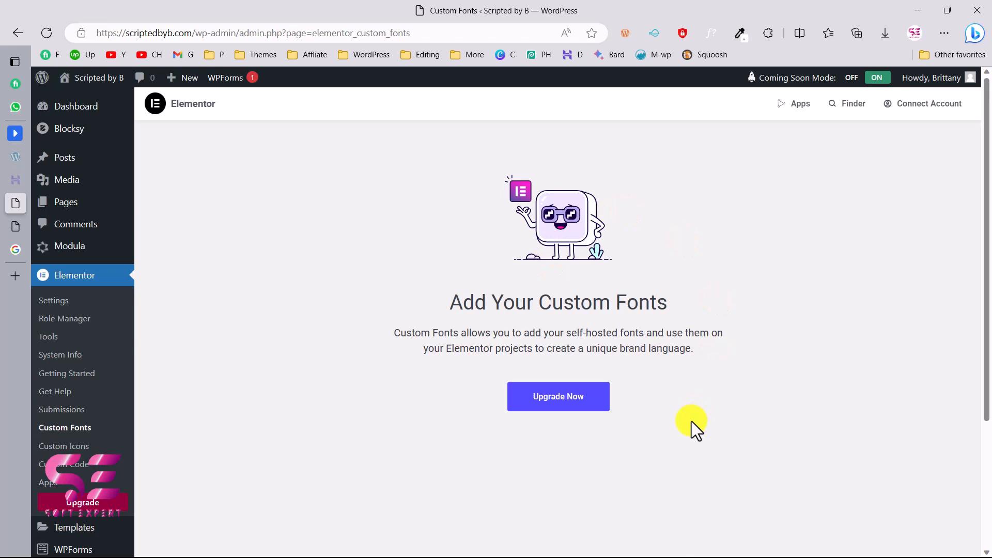
pyautogui.moveTo(567, 296)
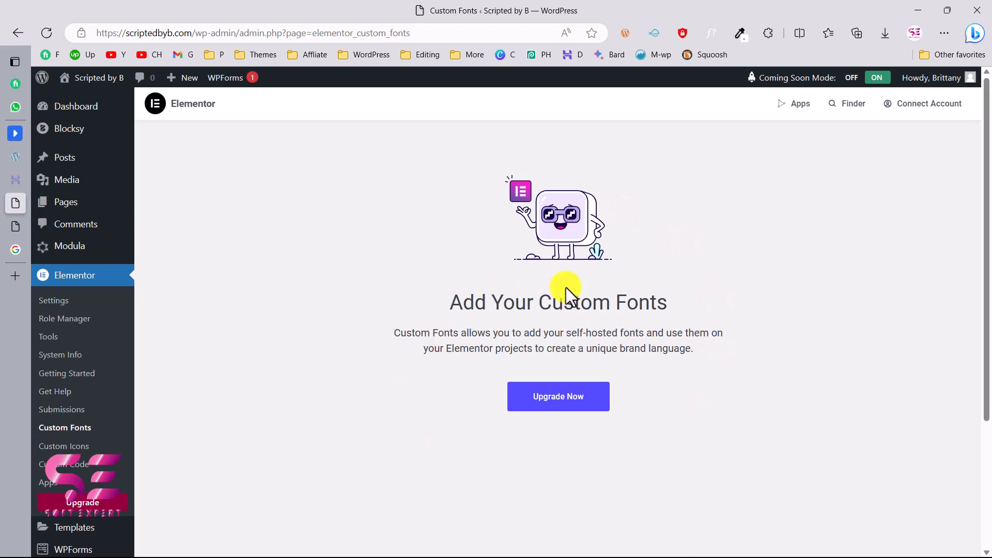
pyautogui.moveTo(524, 305)
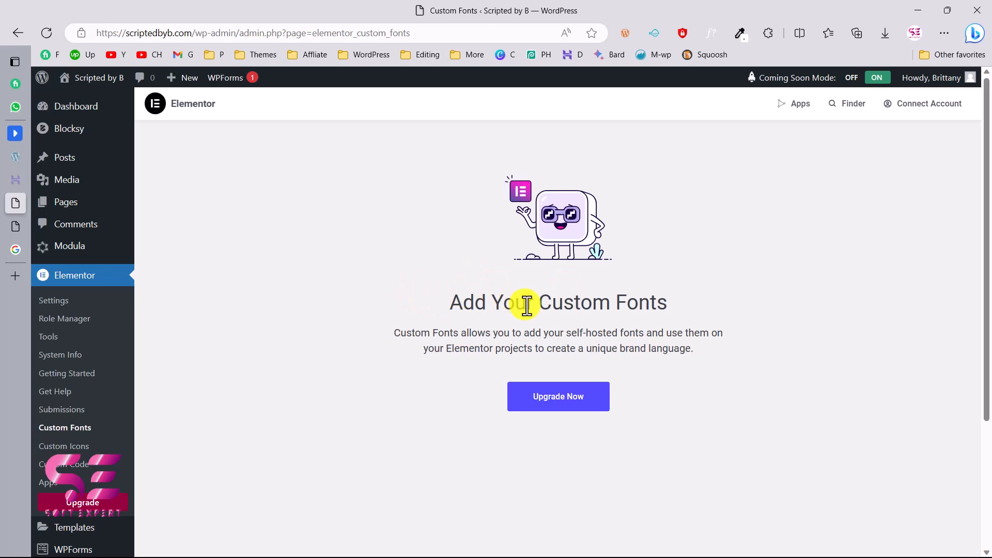
pyautogui.moveTo(289, 268)
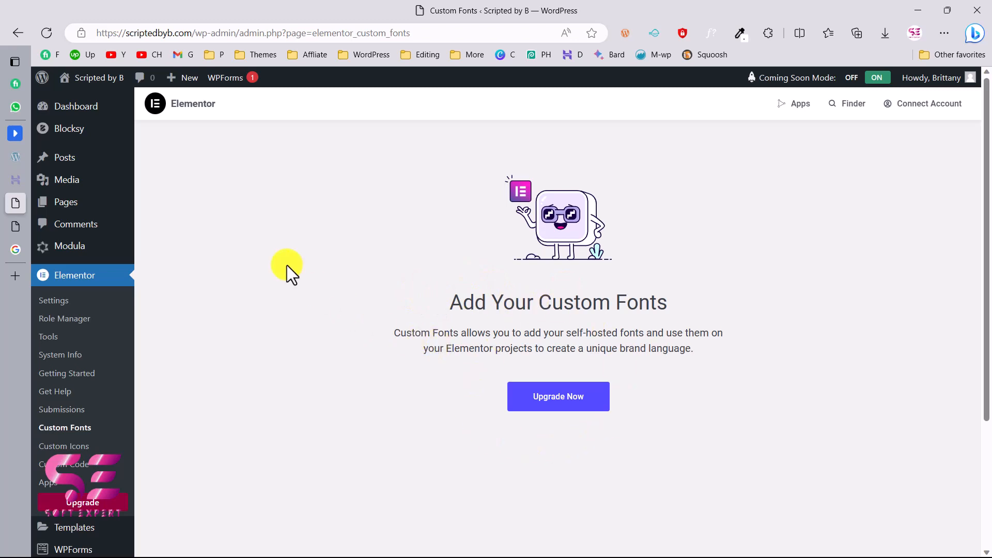
# Step: Search the heading's Style > Typography font families for 'cooper', finding no results
pyautogui.click(99, 76)
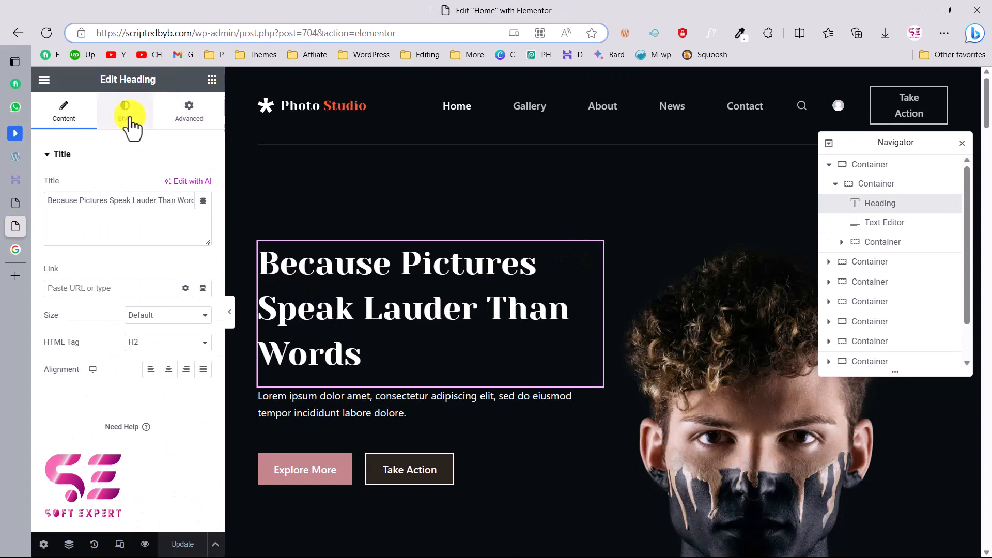
pyautogui.click(124, 109)
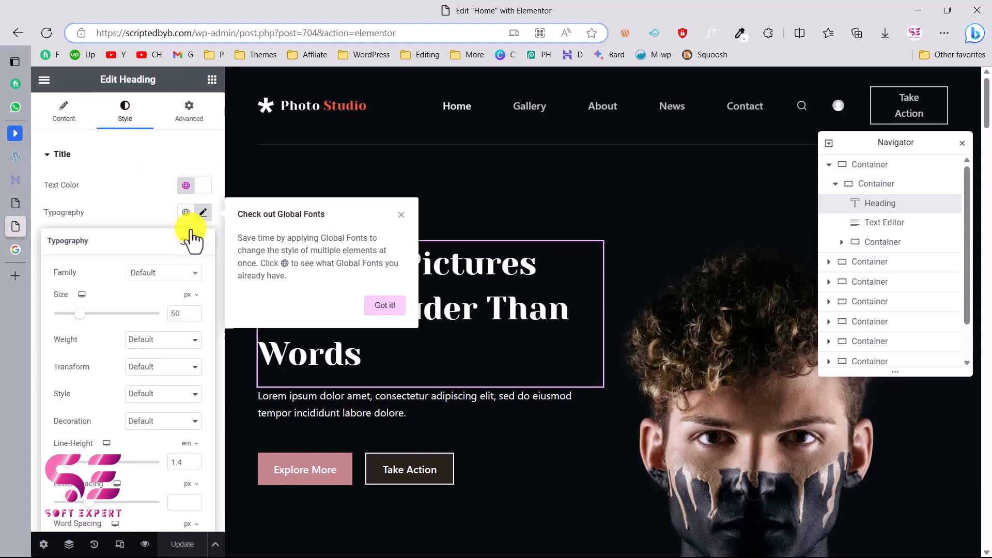
pyautogui.click(163, 272)
pyautogui.write('cooper')
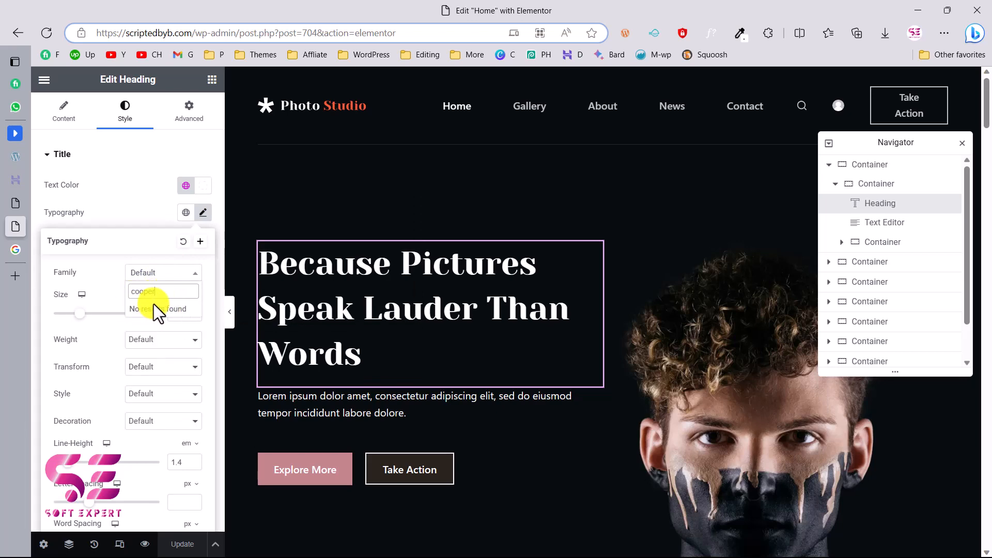
pyautogui.click(82, 249)
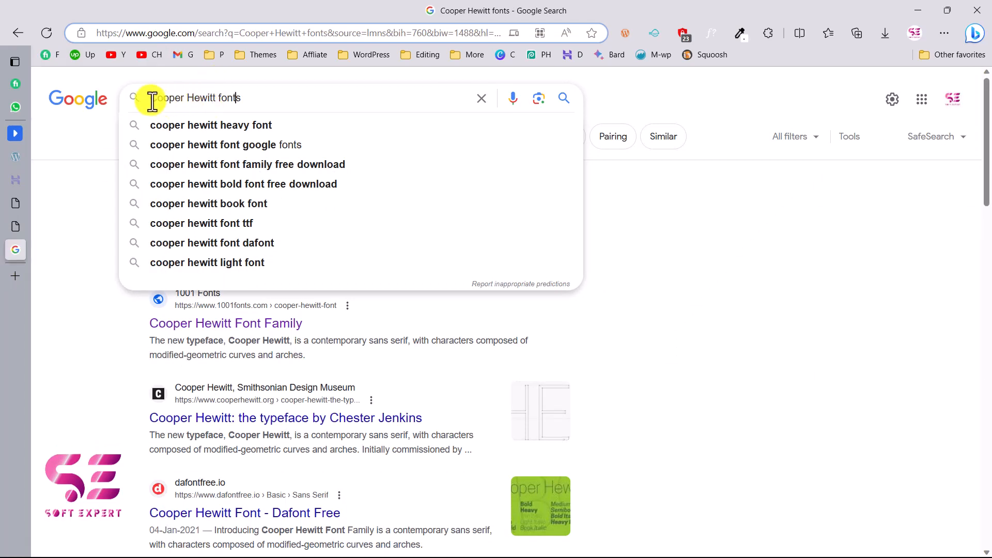
pyautogui.moveTo(854, 65)
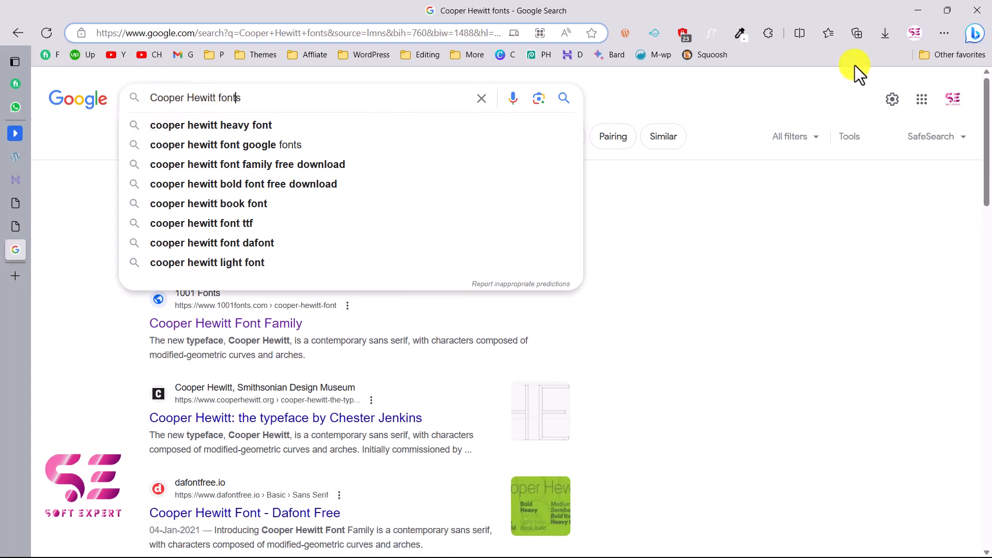
# Step: View the .otf files inside cooper-hewitt.zip, then go back to the WordPress Custom Fonts tab
pyautogui.click(884, 33)
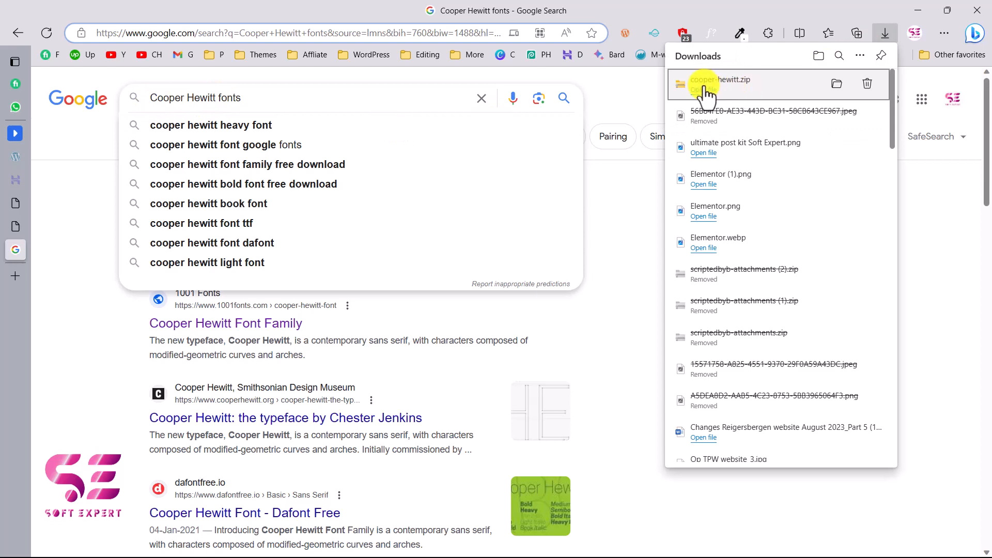
pyautogui.click(719, 83)
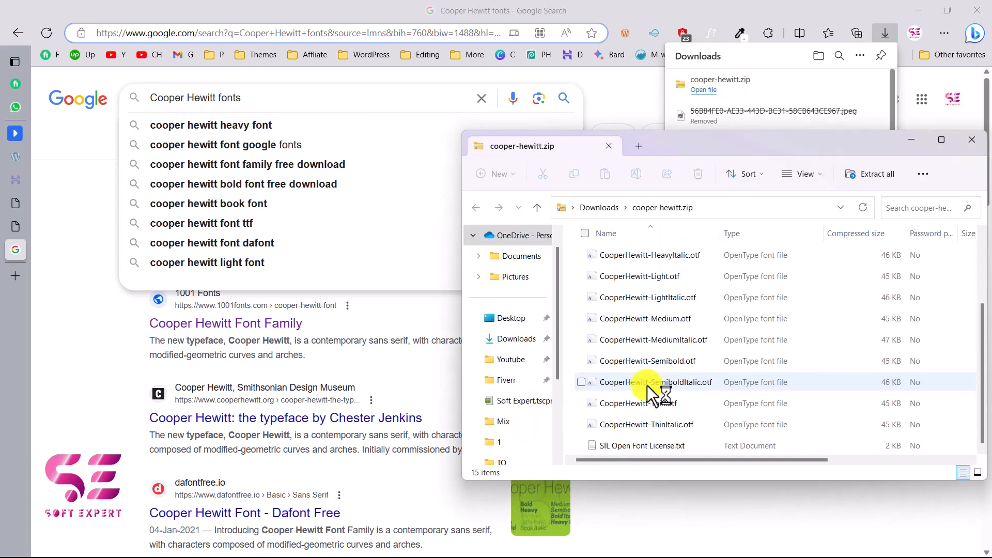
pyautogui.scroll(3)
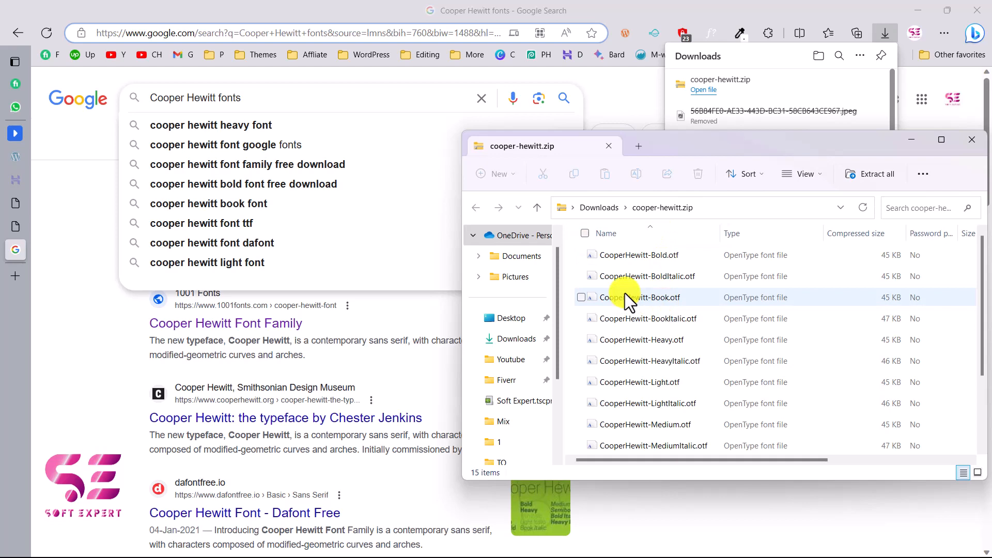
pyautogui.click(15, 61)
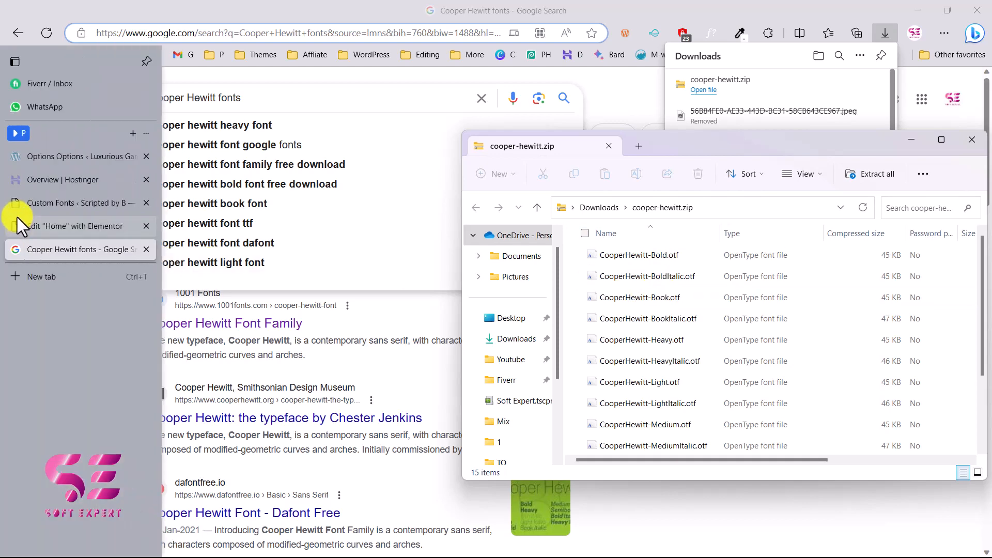
pyautogui.click(79, 203)
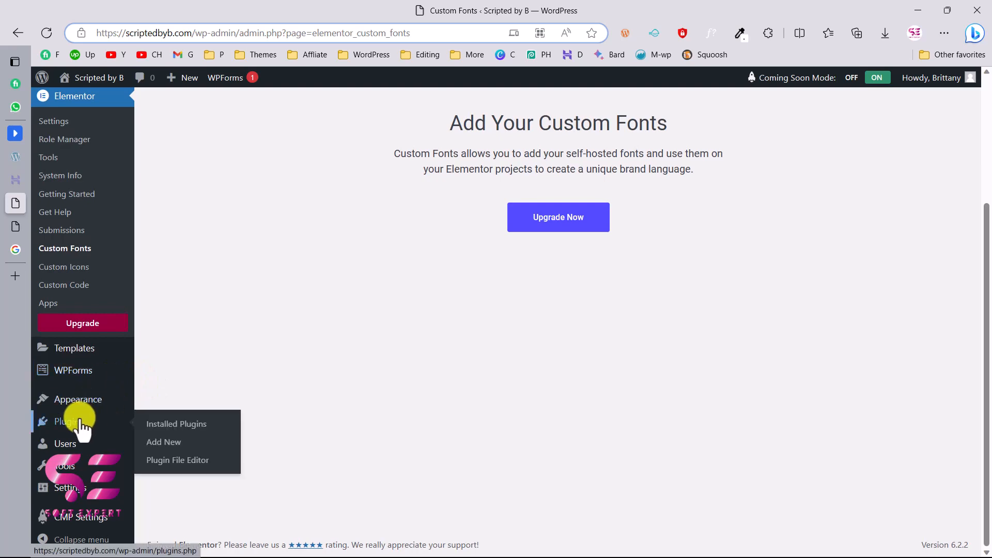
# Step: Search Add New plugins for 'custom fonts', then install and activate Custom Fonts – Host Your Fonts Locally
pyautogui.click(163, 442)
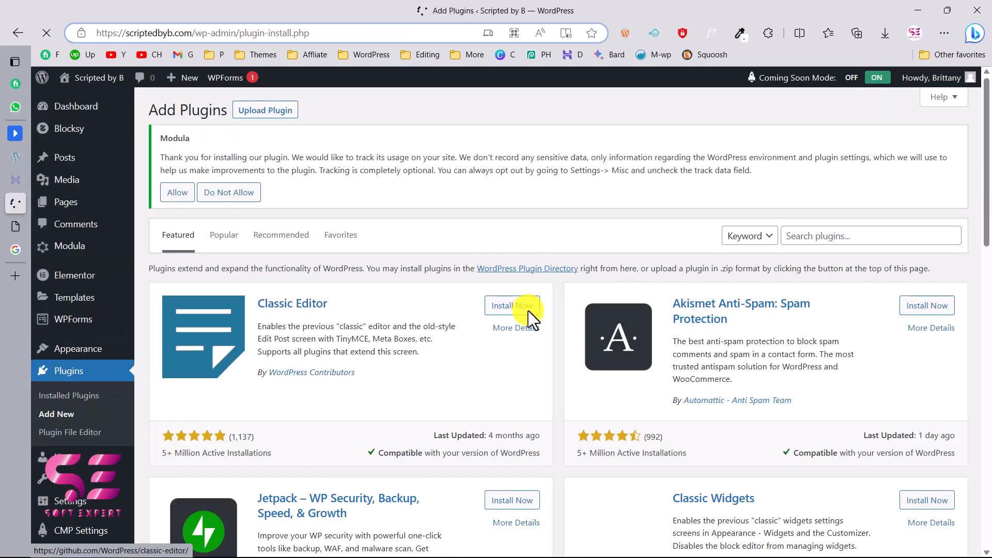
pyautogui.click(869, 236)
pyautogui.write('custom fonts')
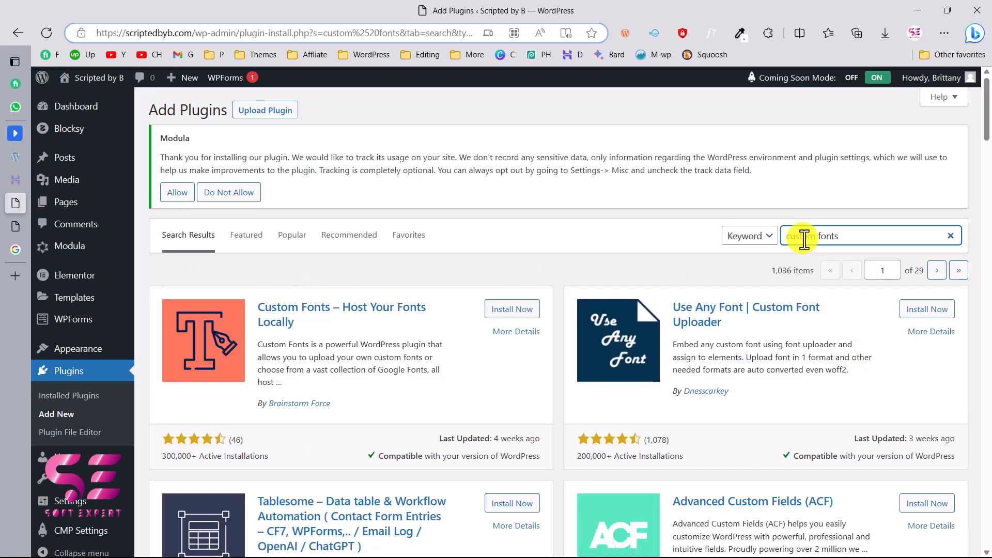
pyautogui.scroll(-3)
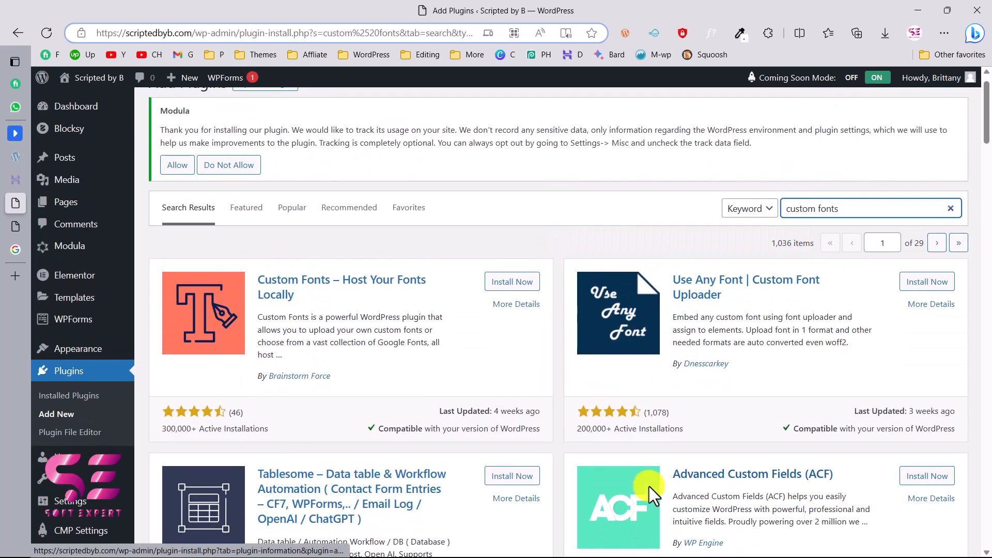
pyautogui.moveTo(262, 288)
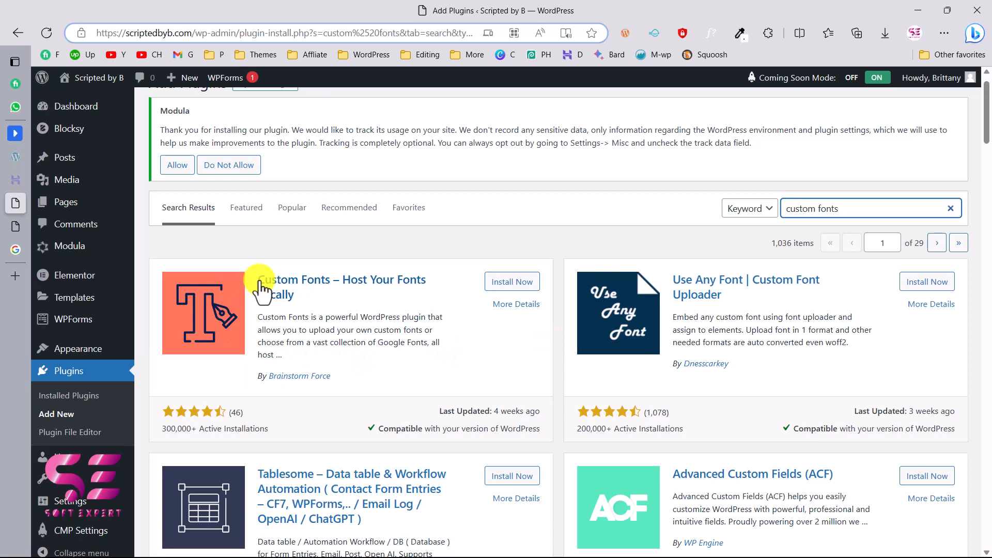
pyautogui.moveTo(281, 341)
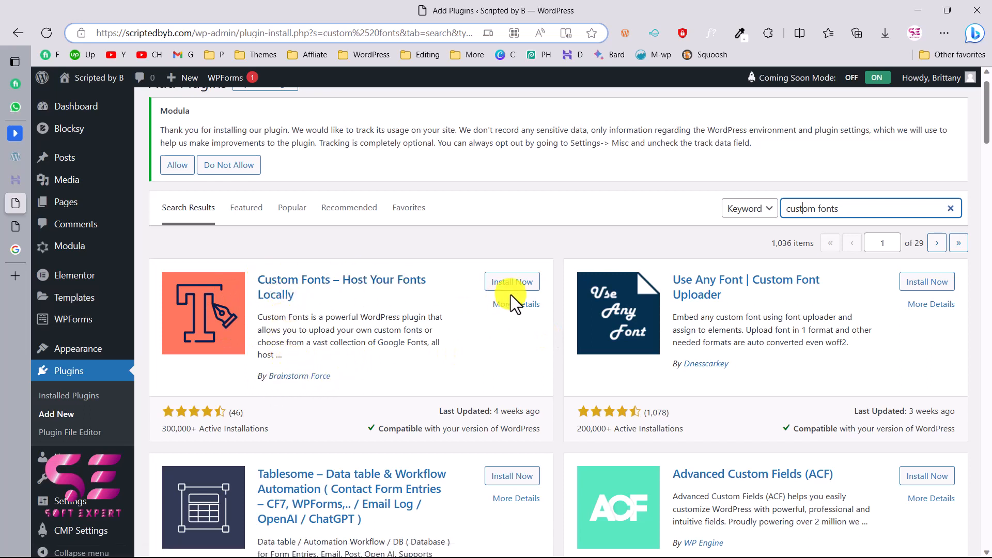
pyautogui.click(512, 282)
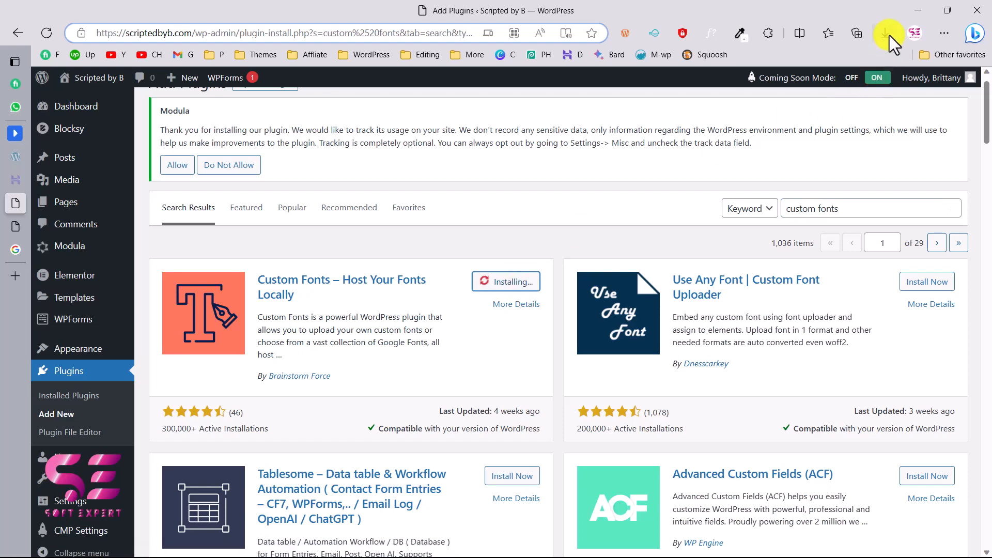
pyautogui.click(885, 33)
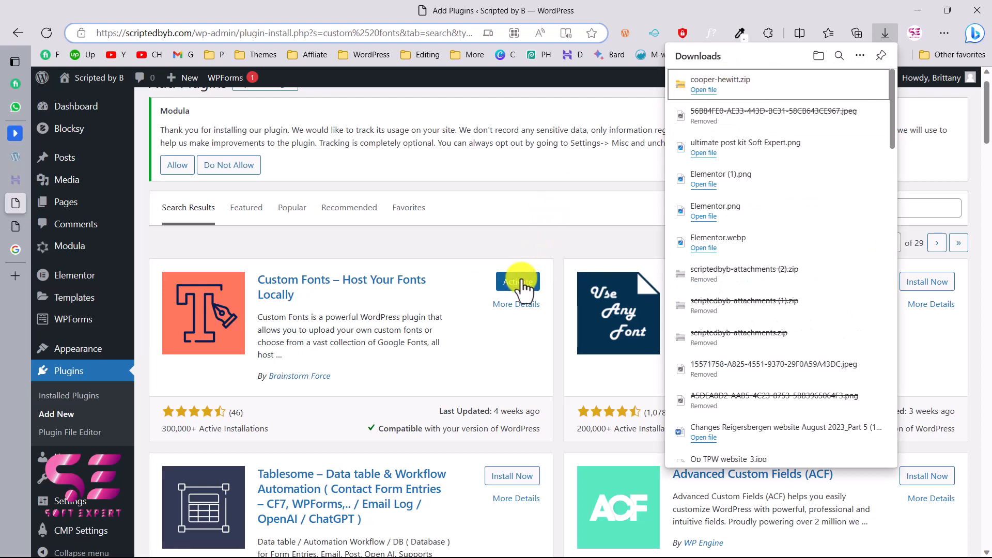
pyautogui.click(517, 281)
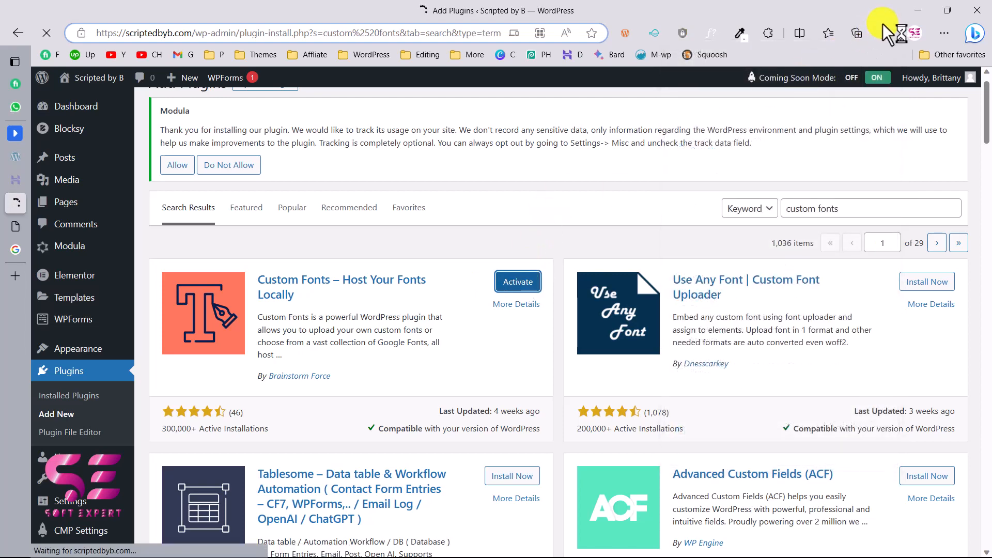
pyautogui.click(884, 33)
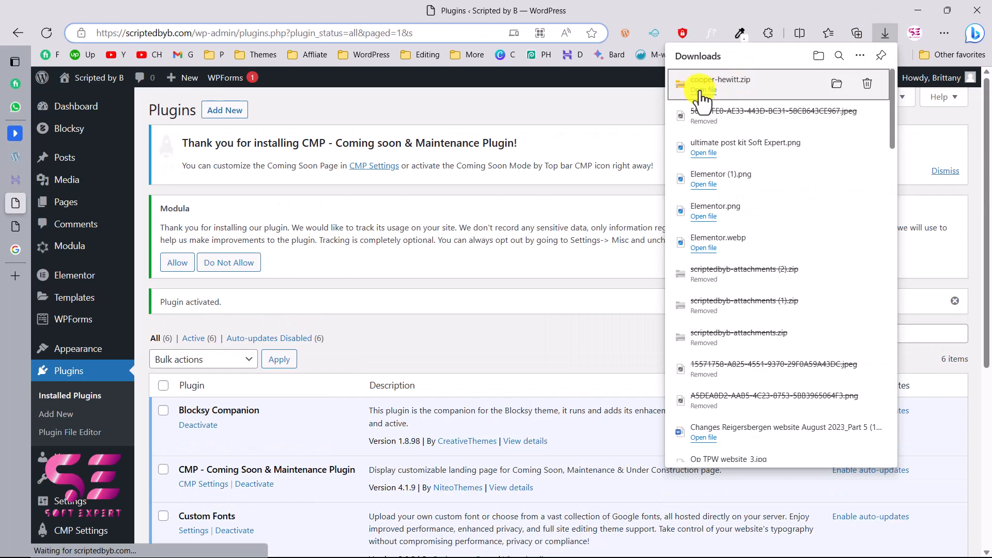
# Step: Copy every file from cooper-hewitt.zip into a new desktop folder Hwt, then return to WordPress
pyautogui.click(702, 89)
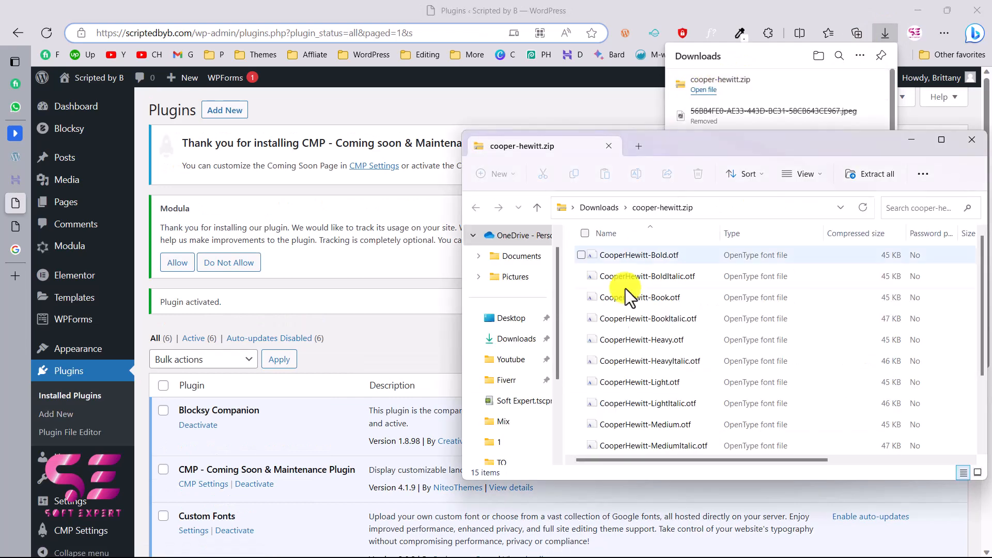
pyautogui.click(584, 233)
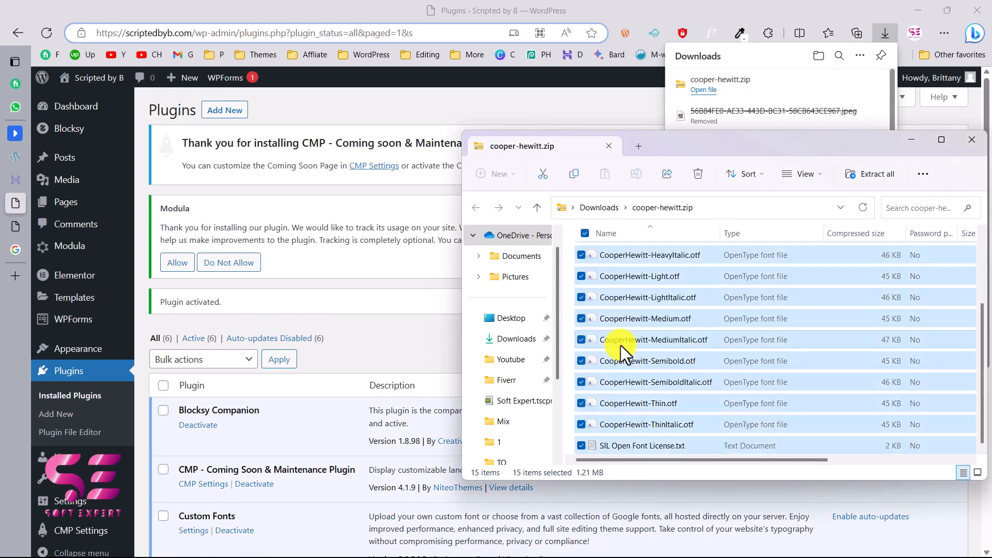
pyautogui.moveTo(453, 442)
pyautogui.write('Hw')
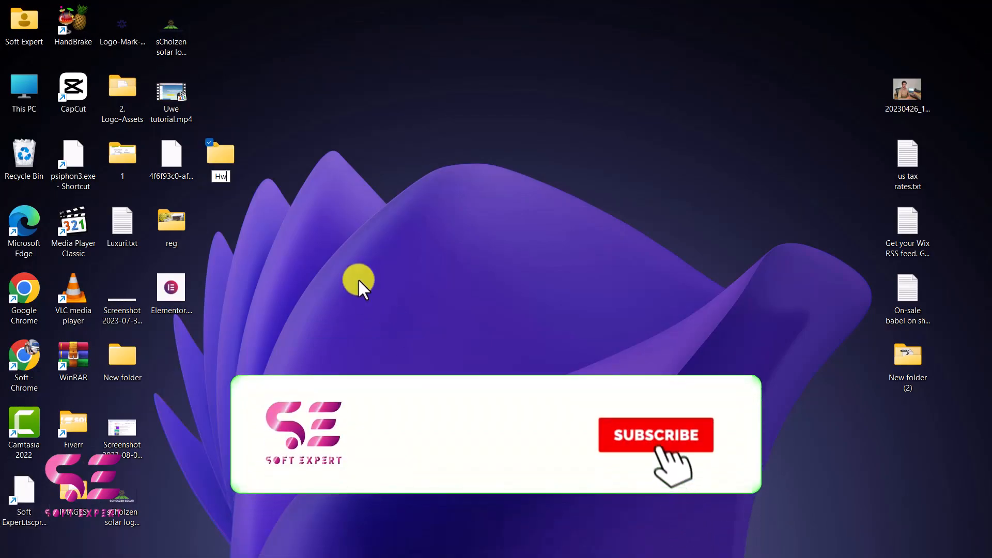
pyautogui.click(655, 434)
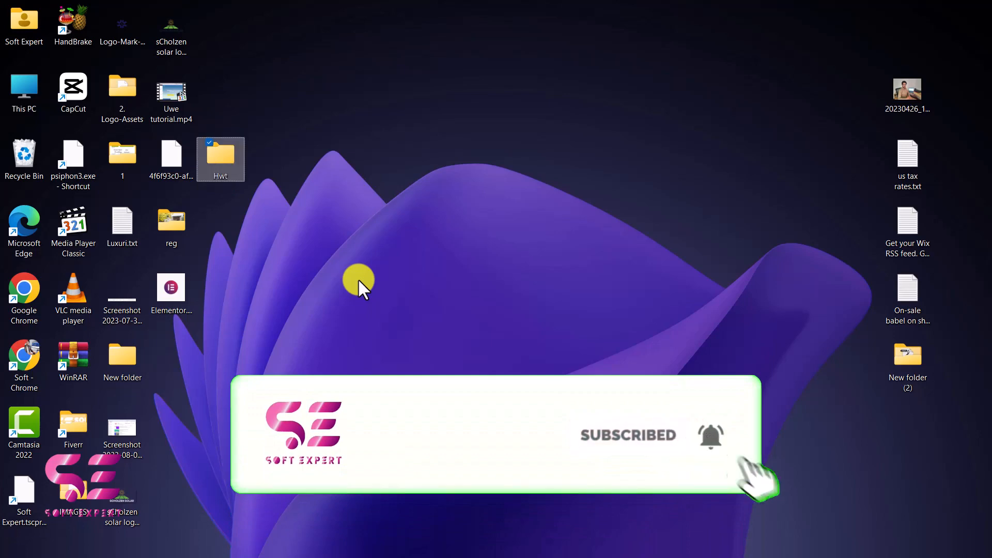
pyautogui.doubleClick(220, 159)
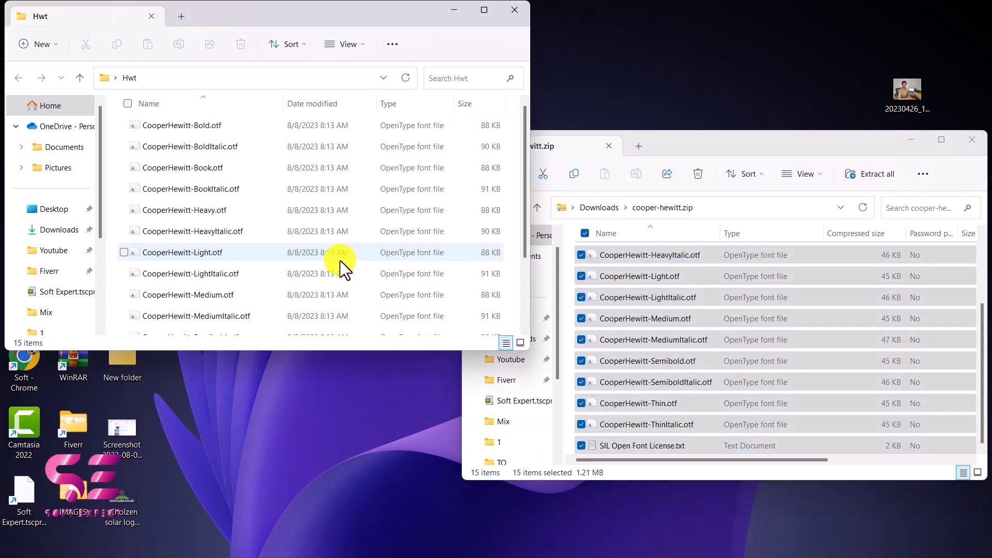
pyautogui.scroll(-3)
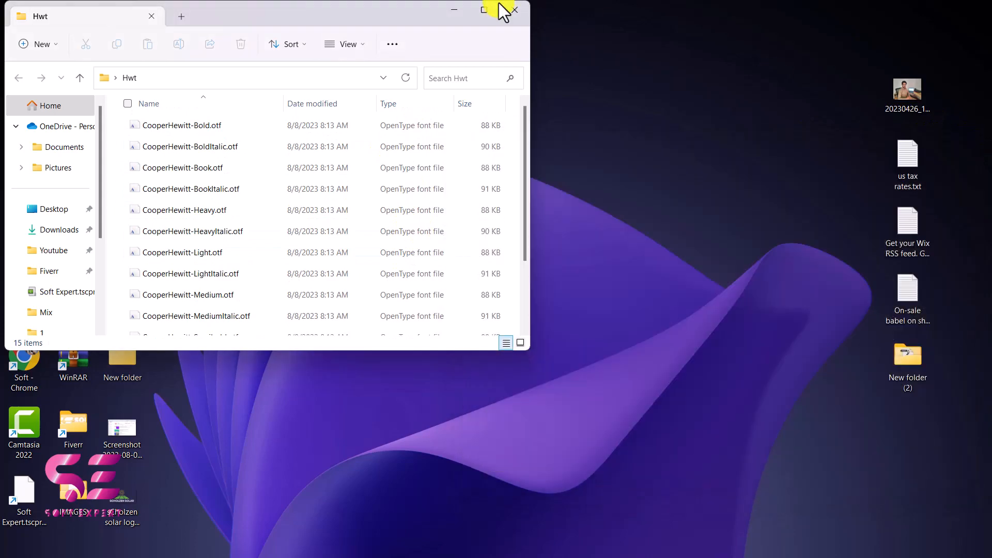
pyautogui.click(497, 9)
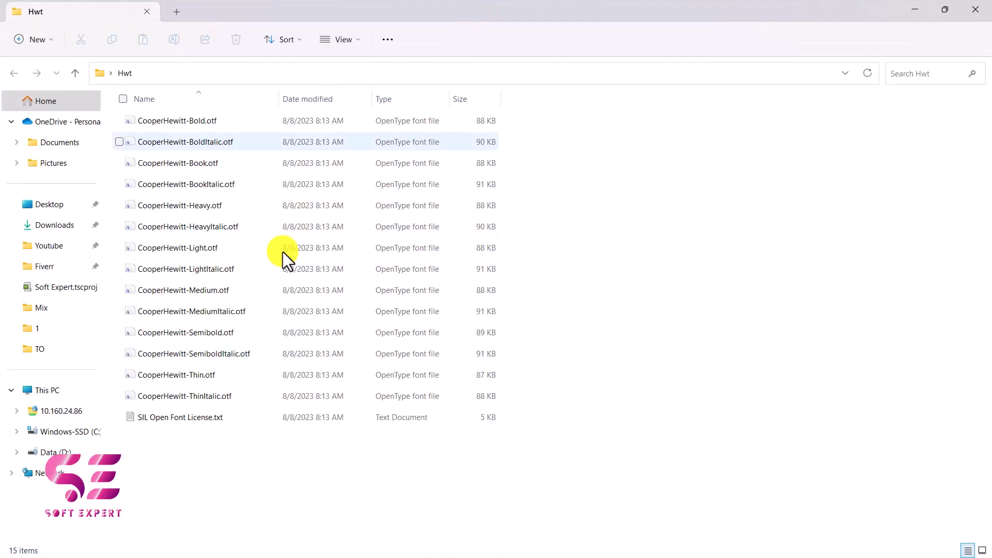
pyautogui.press('alt+tab')
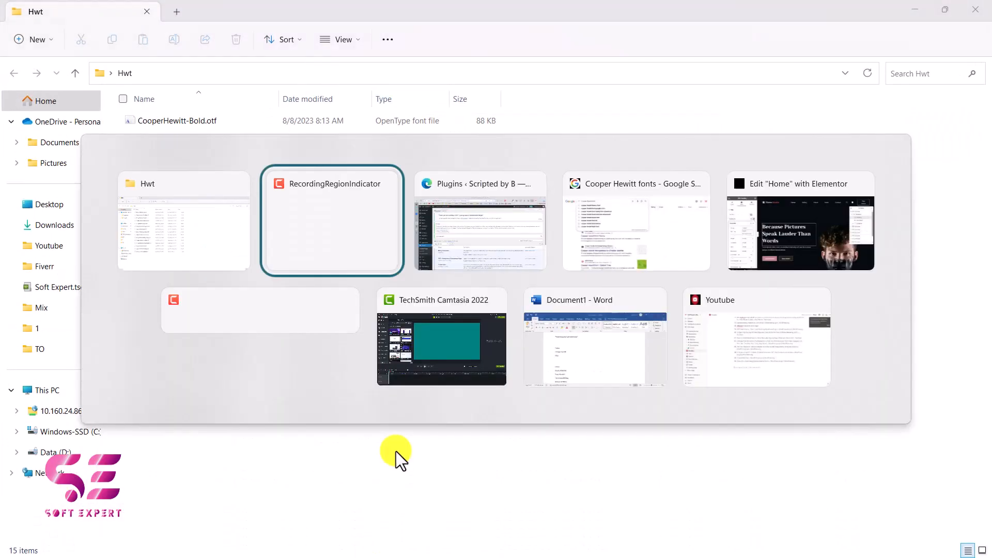
pyautogui.click(479, 220)
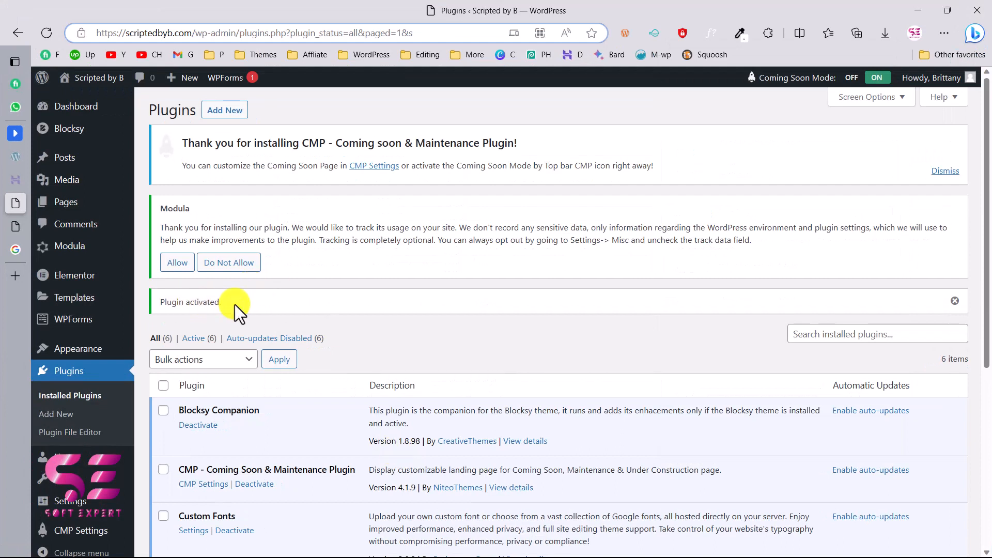
pyautogui.moveTo(76, 349)
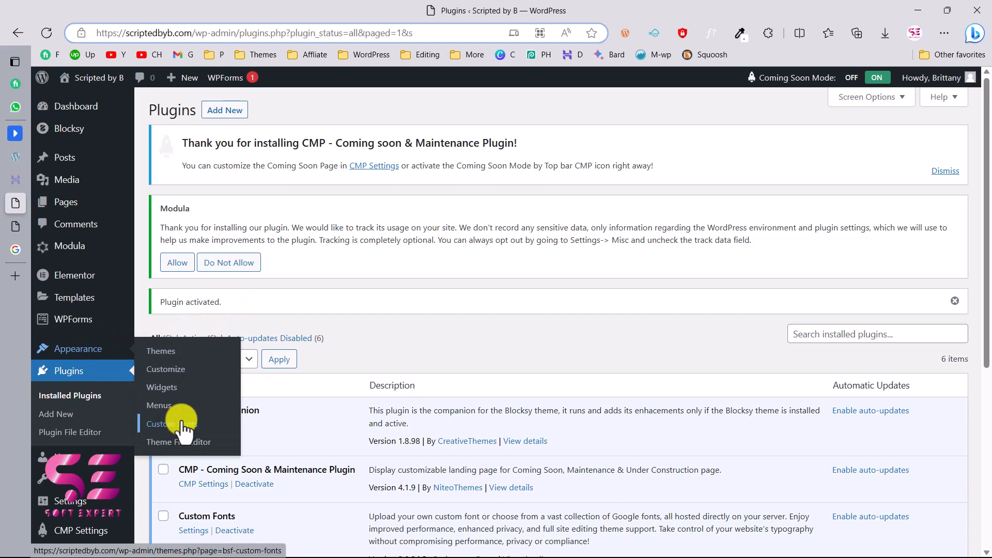
# Step: Add a new font under Appearance > Custom Fonts with the name 'Cooper Hewitt'
pyautogui.click(171, 423)
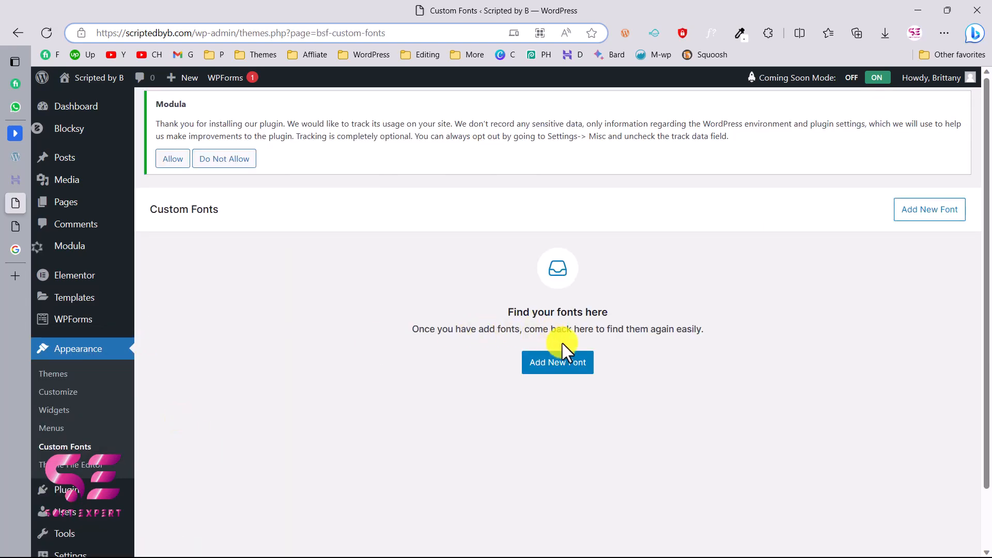
pyautogui.click(557, 362)
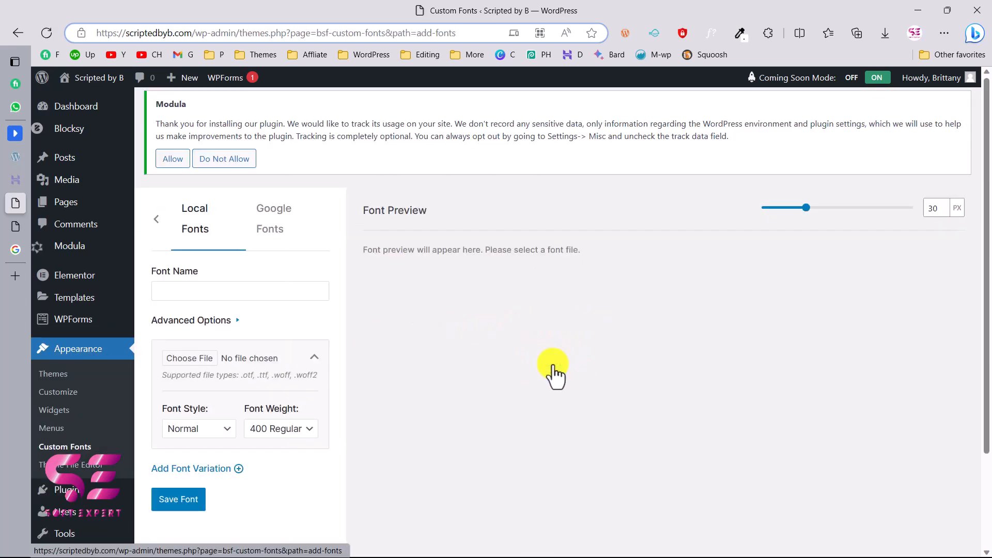
pyautogui.moveTo(239, 290)
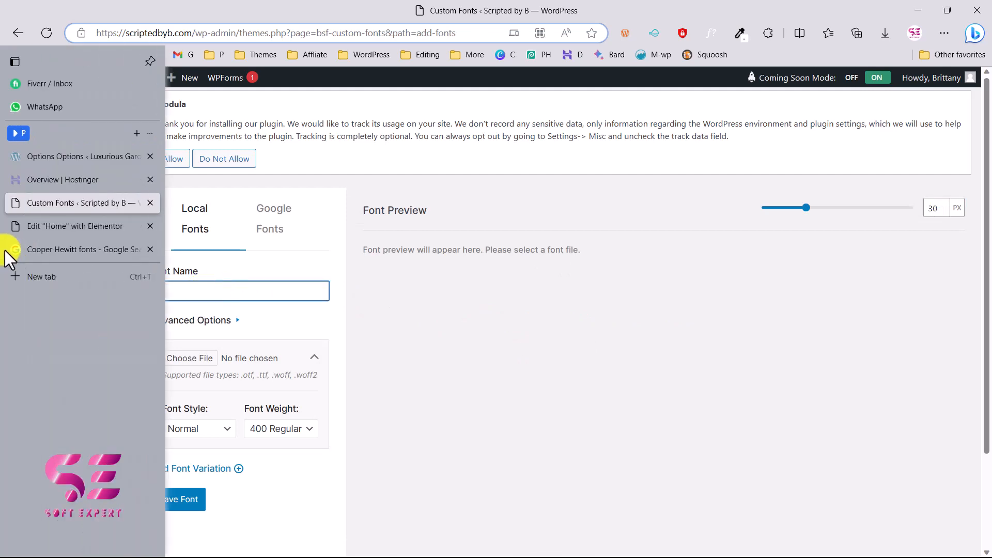
pyautogui.click(82, 249)
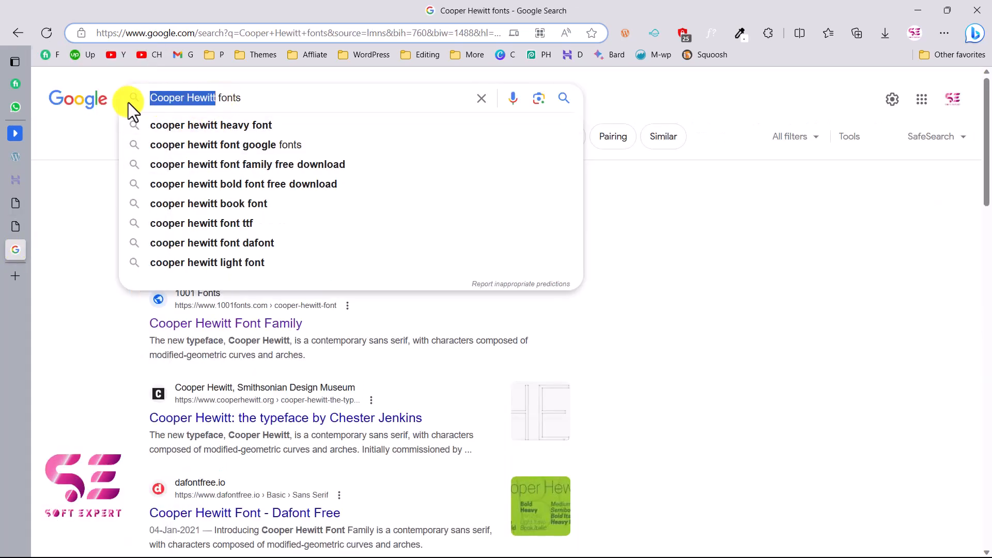
pyautogui.click(497, 11)
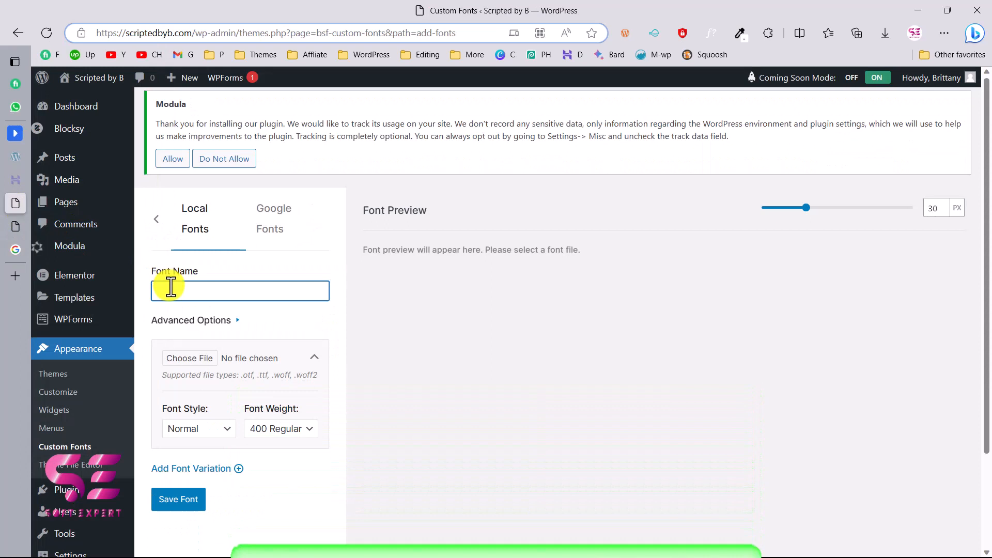
pyautogui.write('Cooper Hewitt')
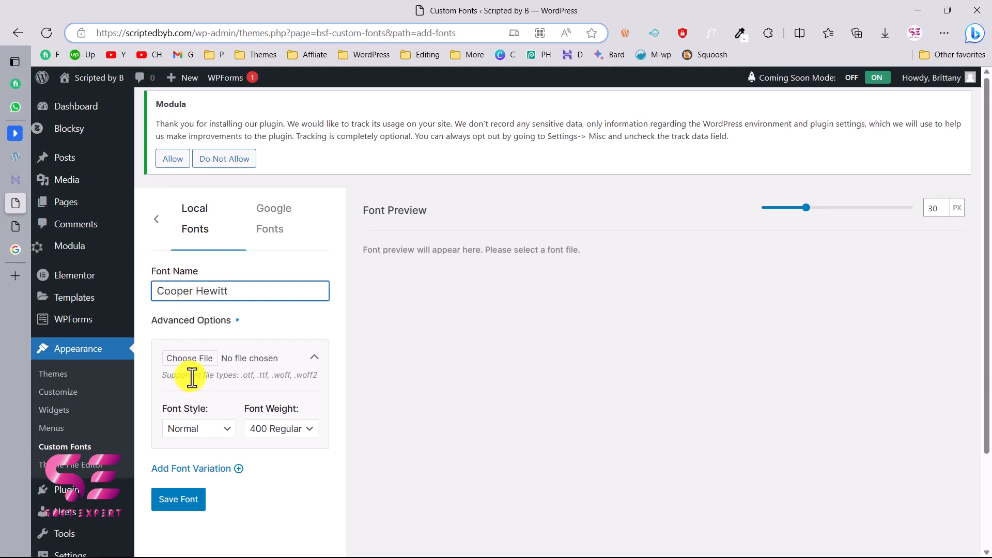
pyautogui.moveTo(258, 374)
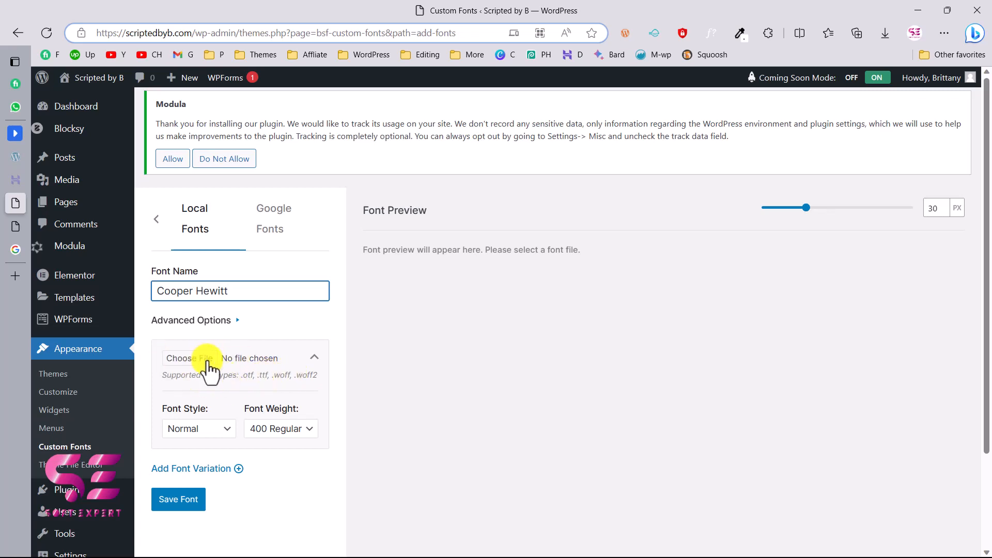
pyautogui.moveTo(454, 546)
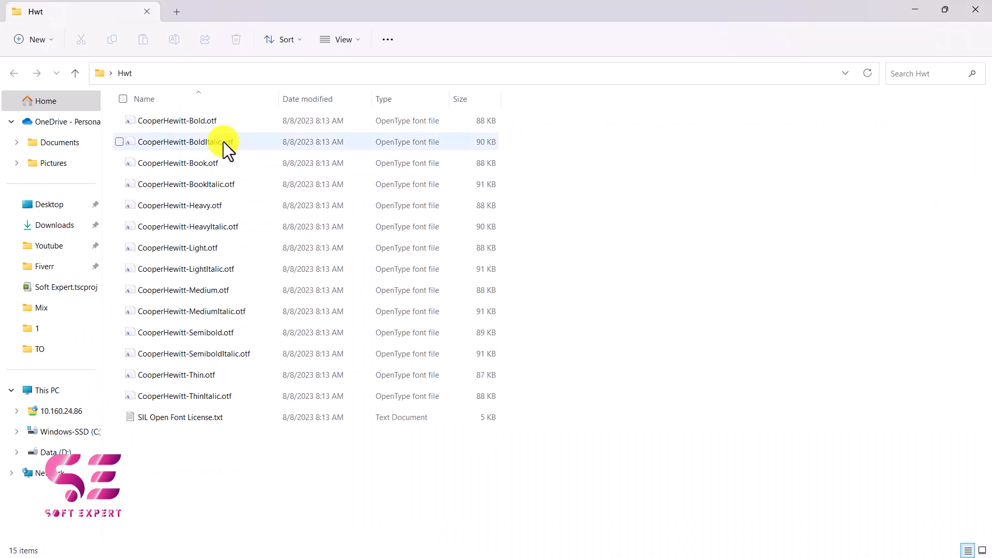
pyautogui.moveTo(257, 332)
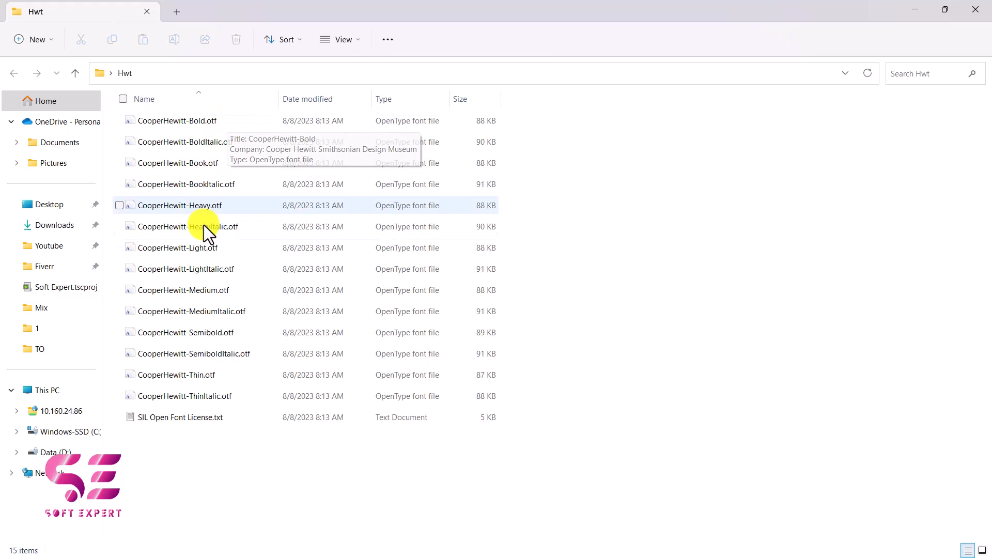
pyautogui.moveTo(228, 151)
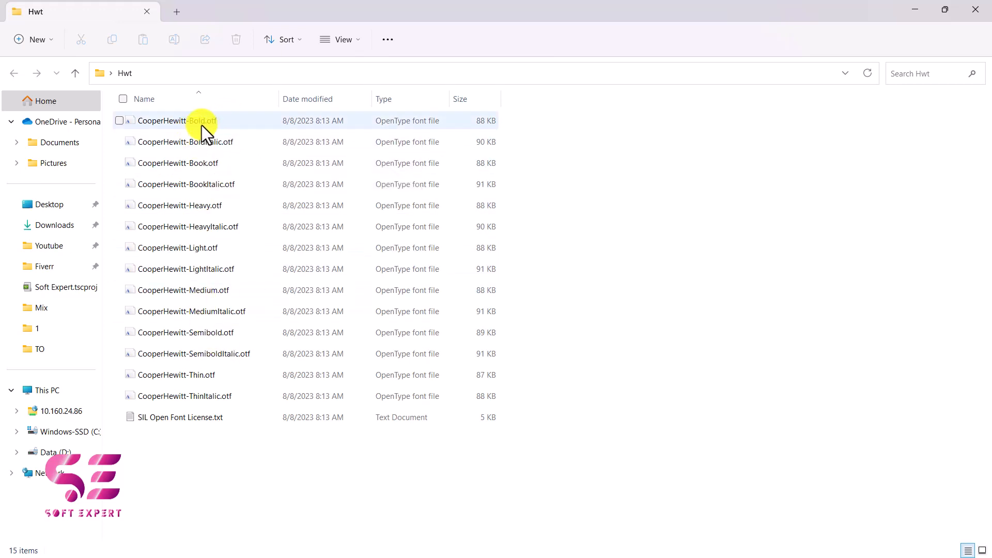
pyautogui.moveTo(179, 163)
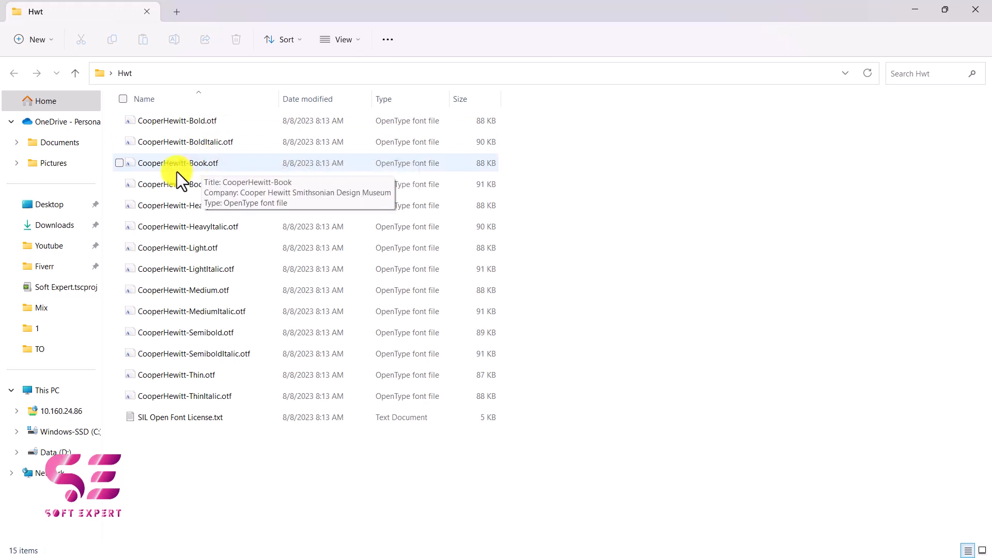
pyautogui.moveTo(187, 161)
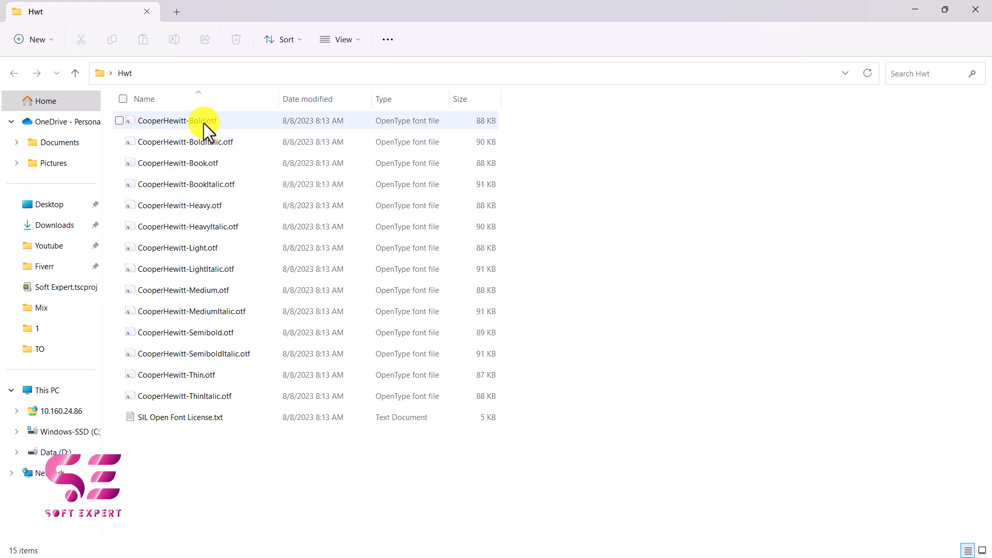
pyautogui.click(177, 120)
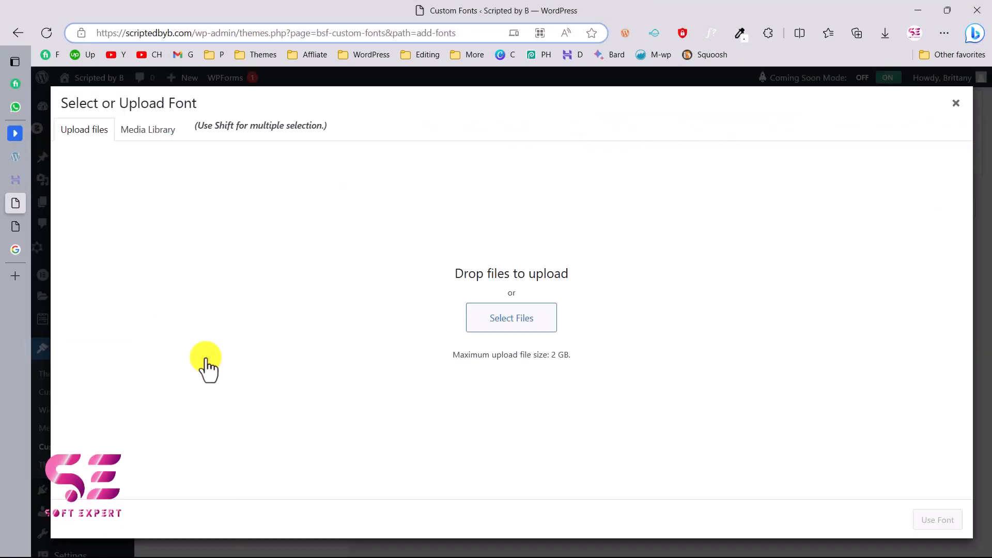
pyautogui.moveTo(474, 295)
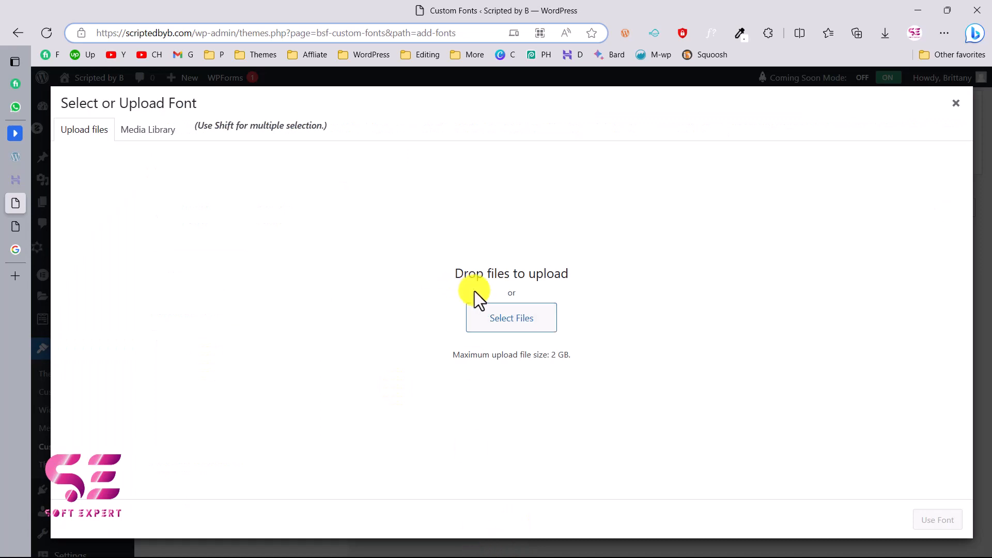
# Step: Upload CooperHewitt-Medium.otf and use it as the Cooper Hewitt font file
pyautogui.click(511, 317)
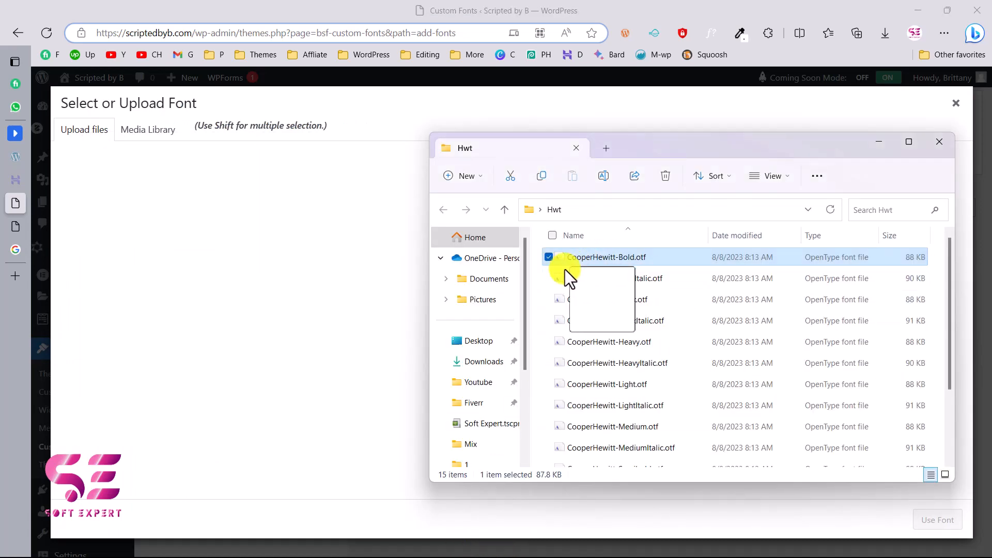
pyautogui.moveTo(572, 384)
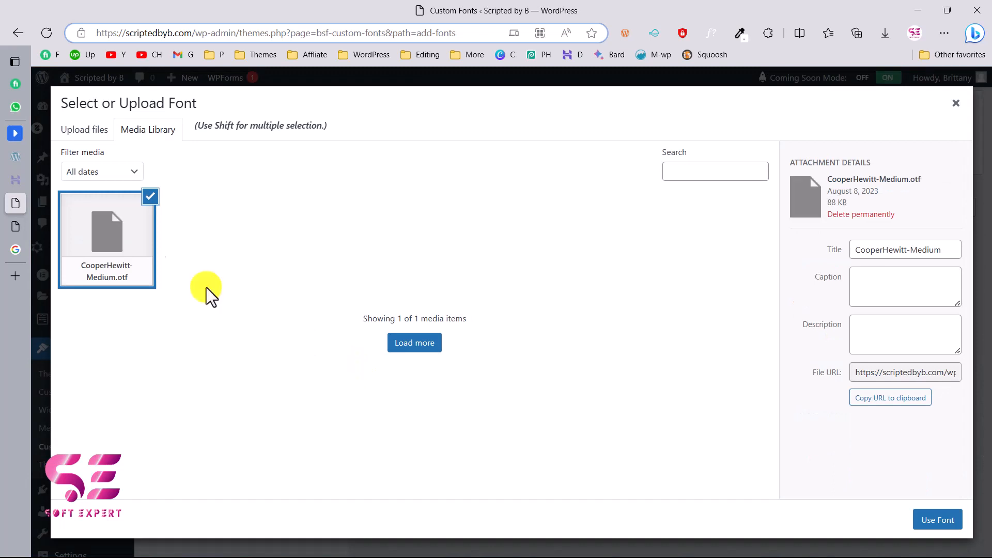
pyautogui.moveTo(984, 509)
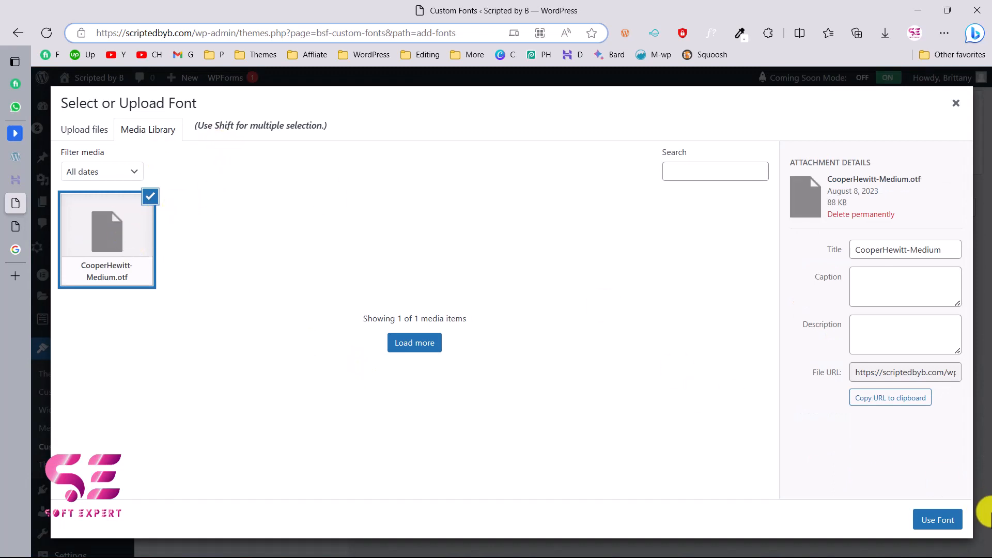
pyautogui.click(936, 519)
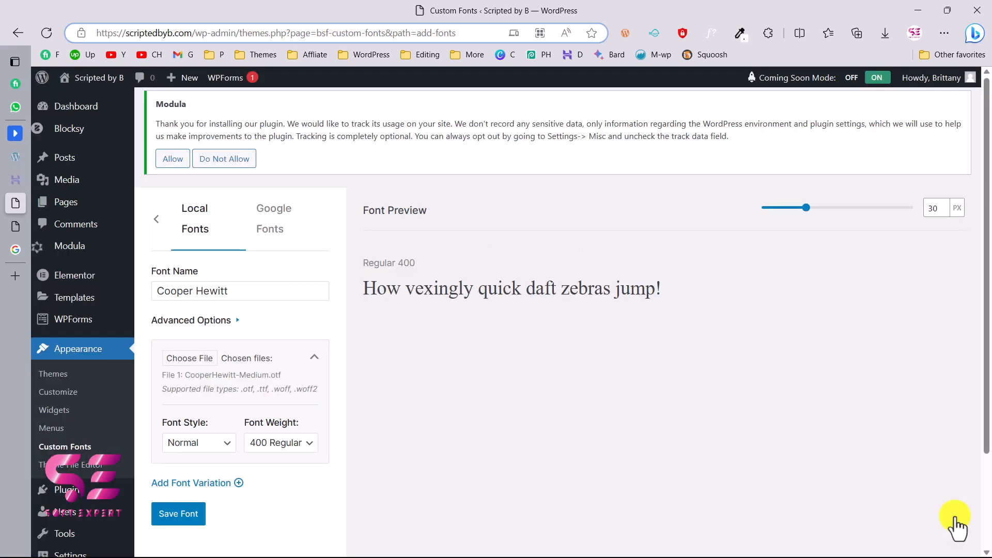
pyautogui.moveTo(632, 292)
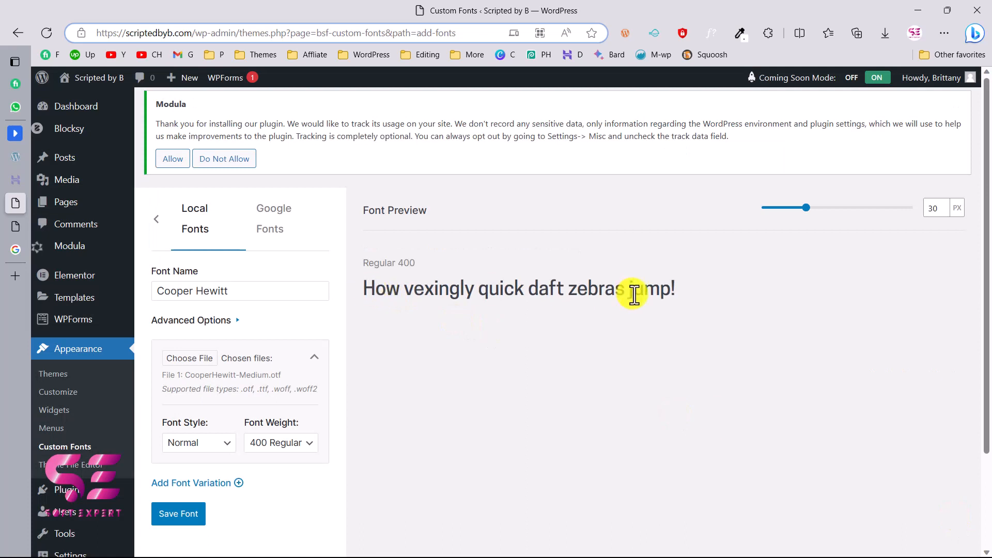
# Step: Give the Medium font variation weight 500 Medium and keep its style Normal
pyautogui.scroll(-3)
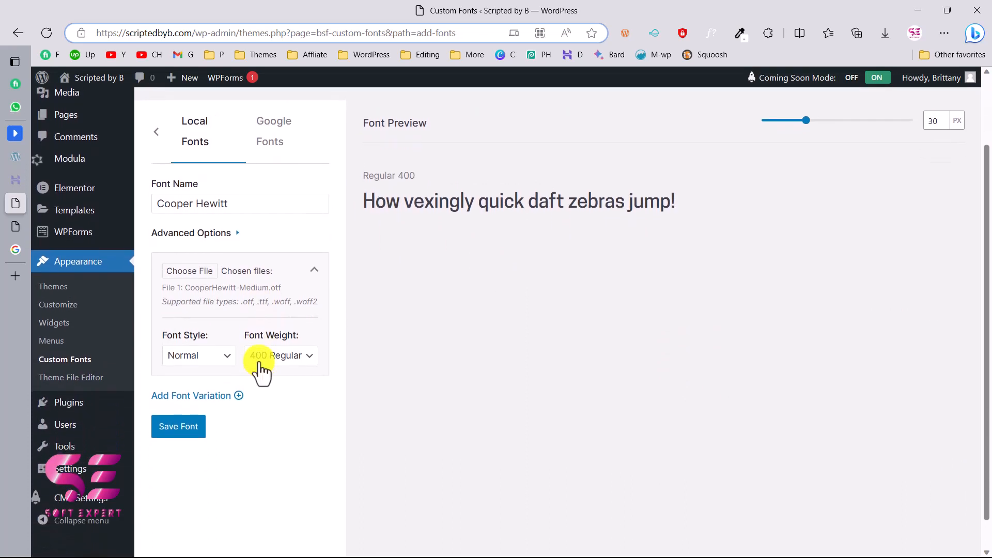
pyautogui.click(280, 355)
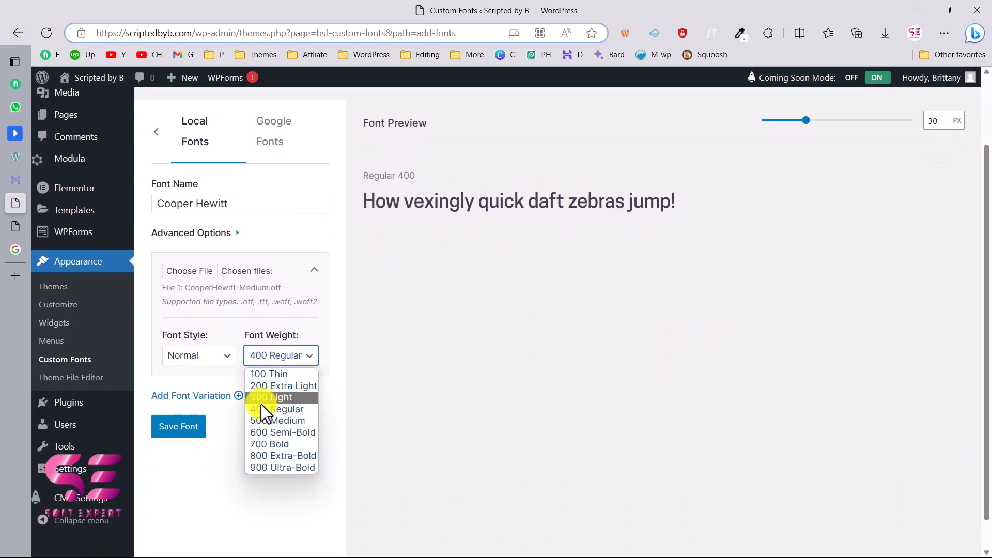
pyautogui.click(282, 408)
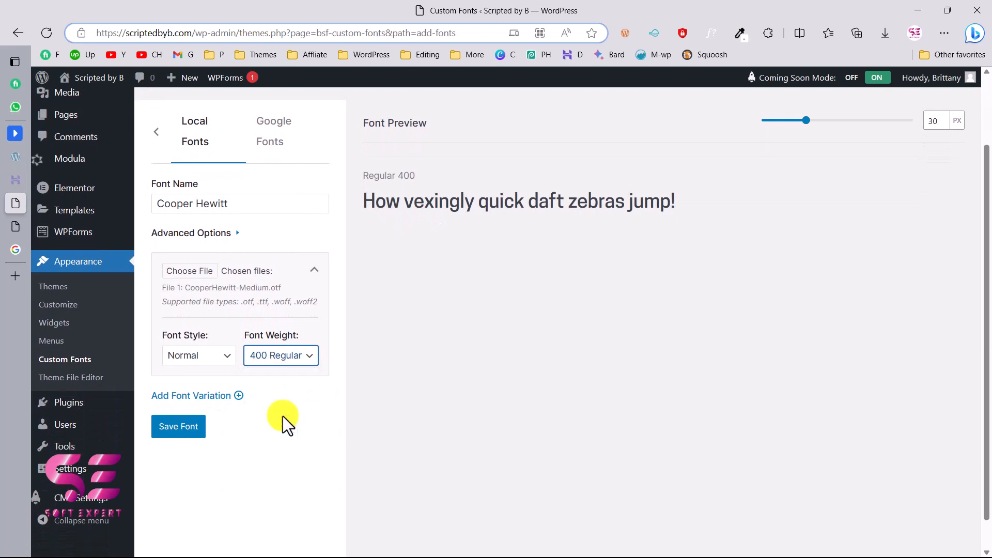
pyautogui.click(280, 355)
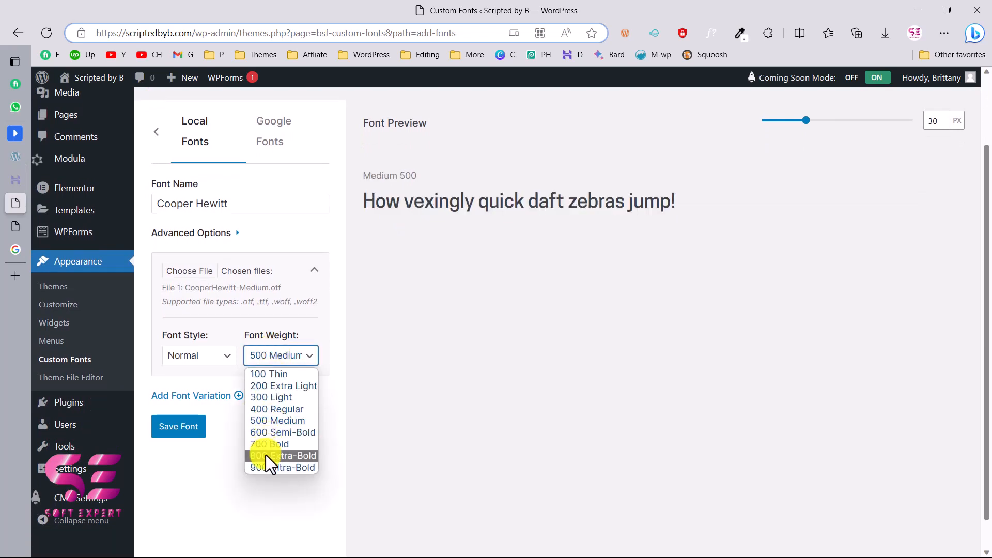
pyautogui.click(282, 456)
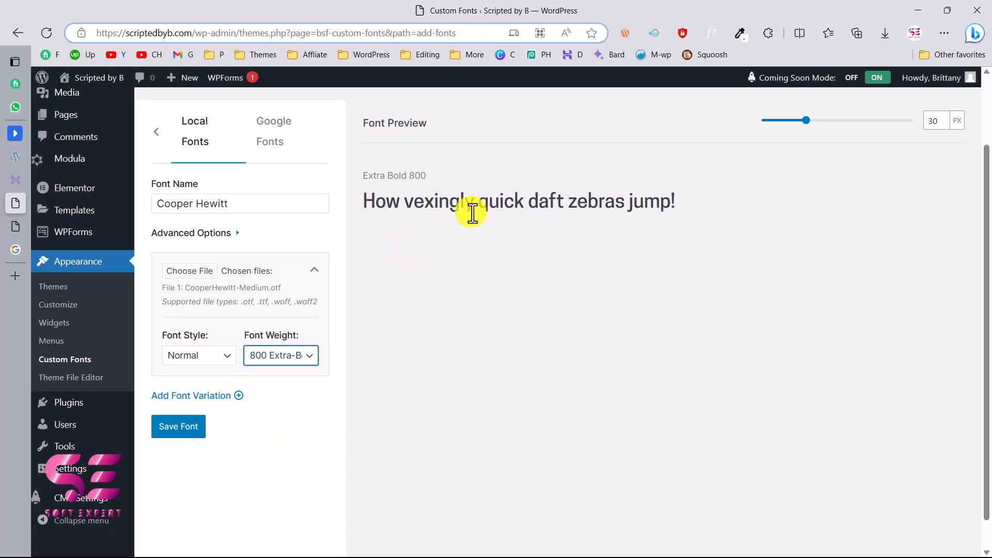
pyautogui.click(280, 354)
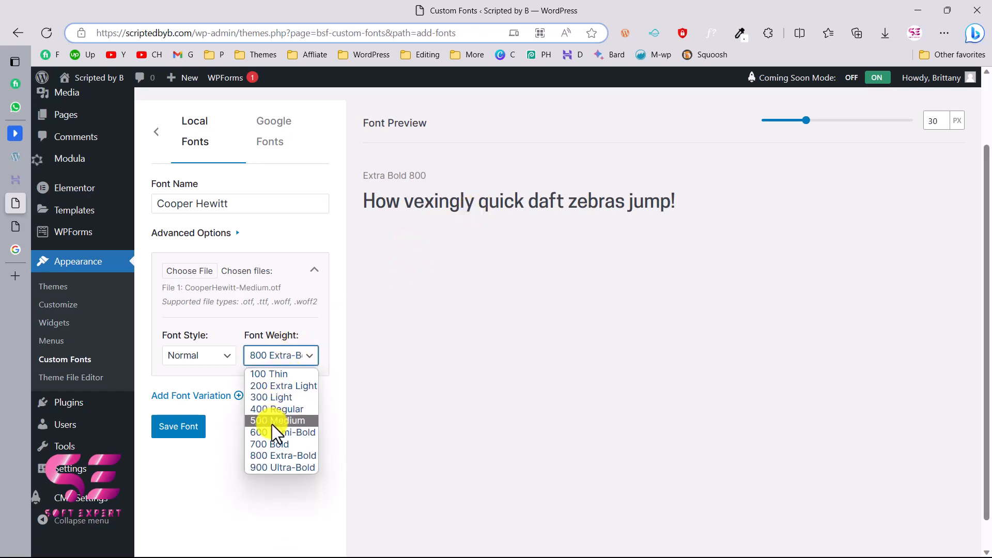
pyautogui.click(281, 420)
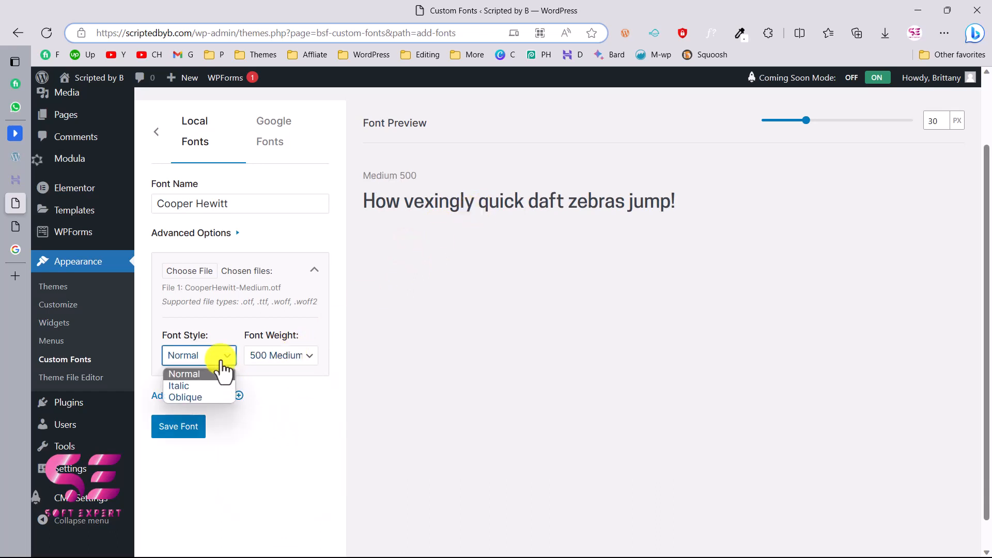
pyautogui.click(184, 373)
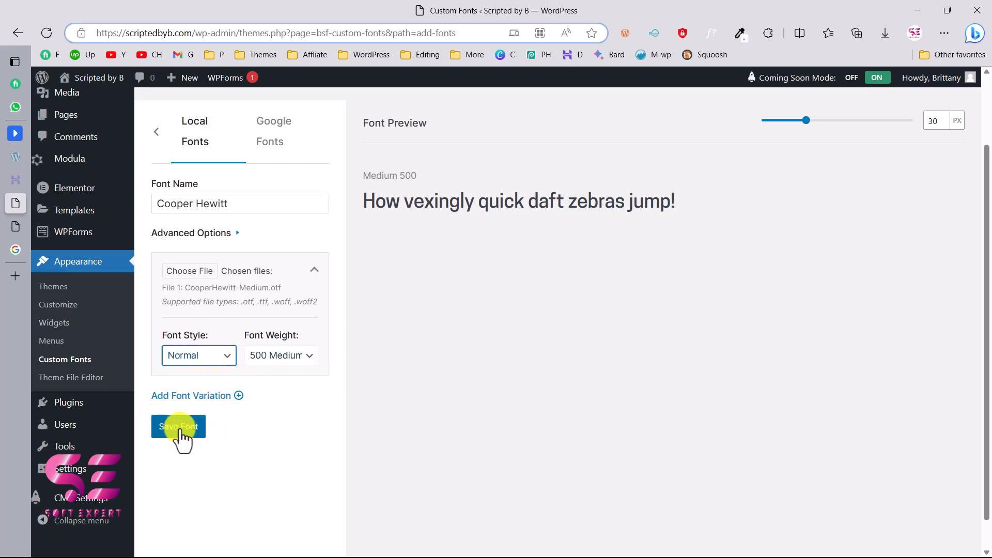
pyautogui.moveTo(225, 400)
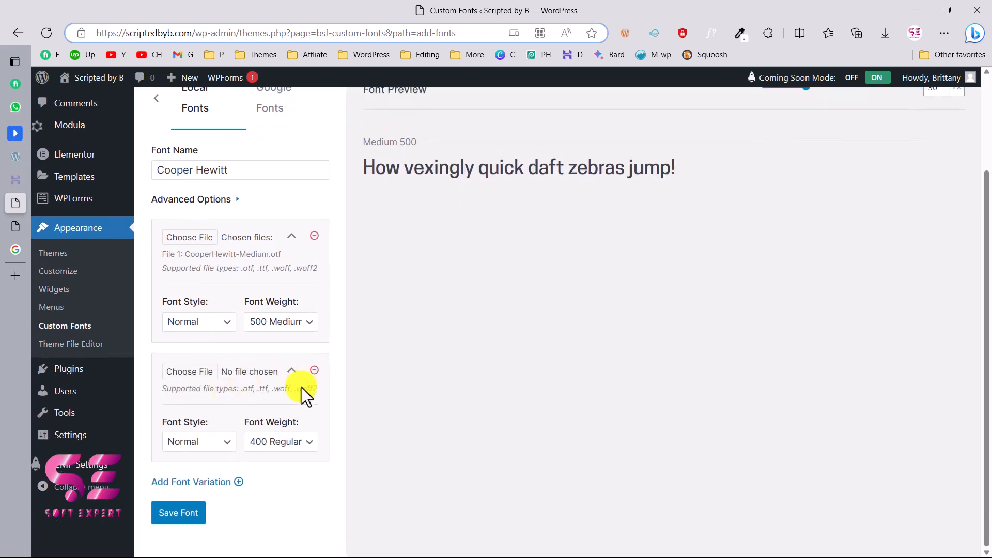
pyautogui.moveTo(247, 388)
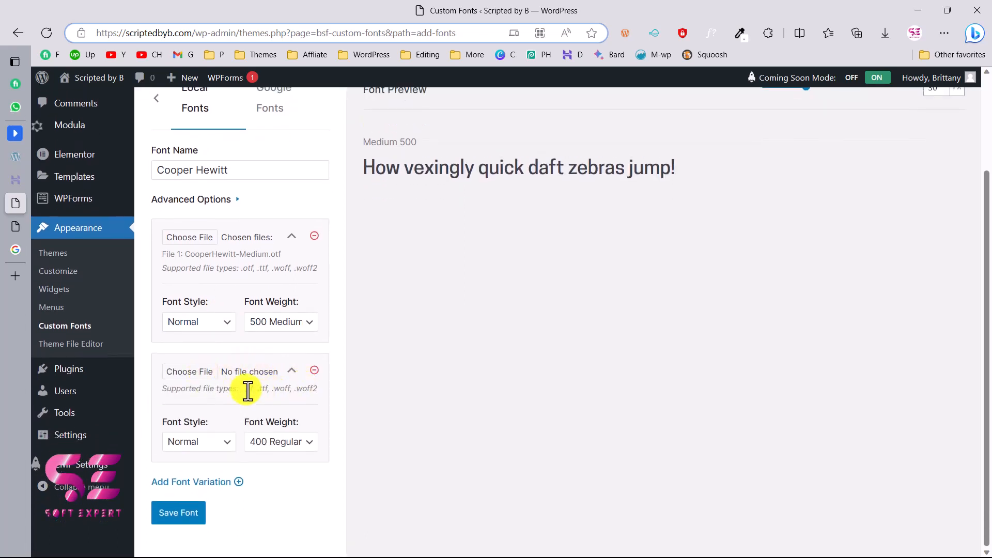
# Step: Add CooperHewitt-Bold.otf as a second variation at weight 700 Bold and save the font
pyautogui.click(189, 371)
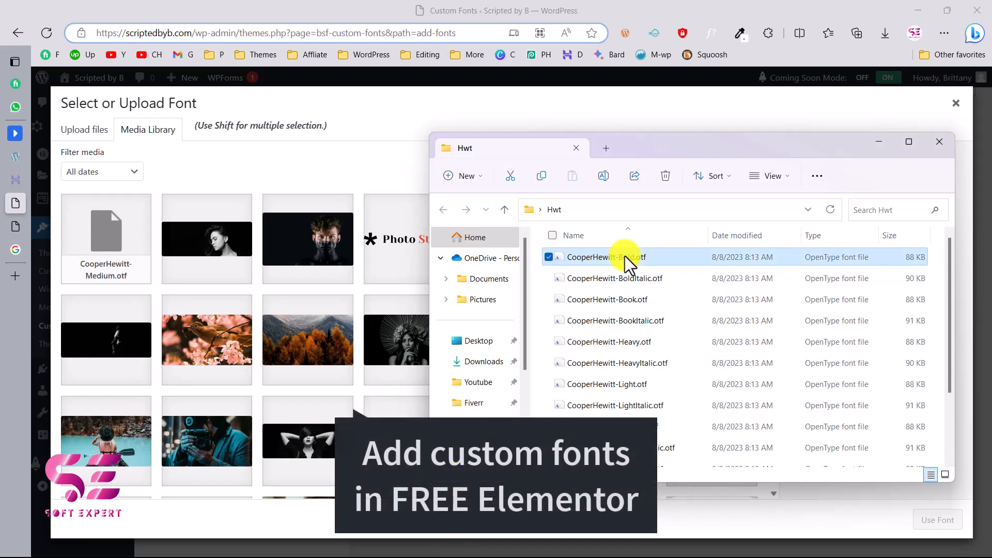
pyautogui.click(936, 520)
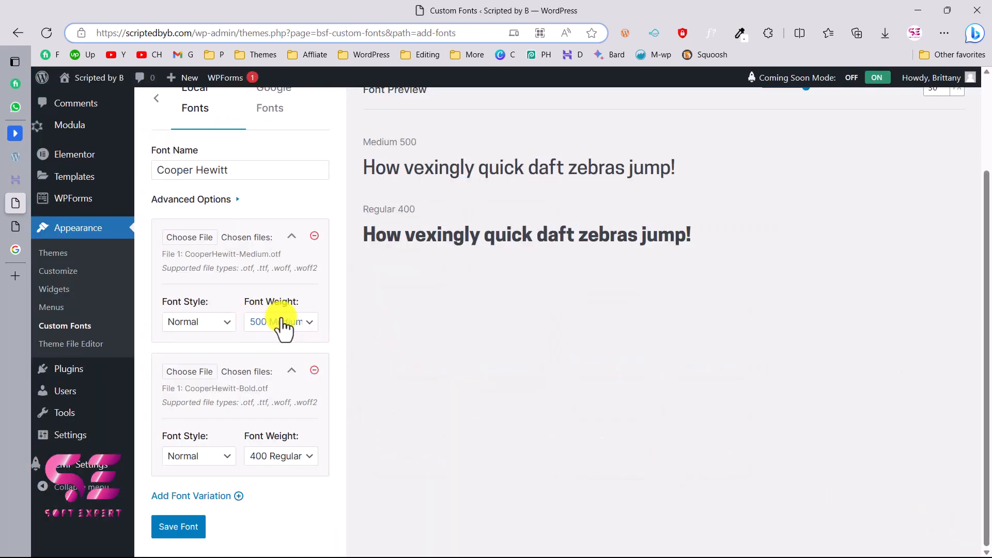
pyautogui.click(279, 321)
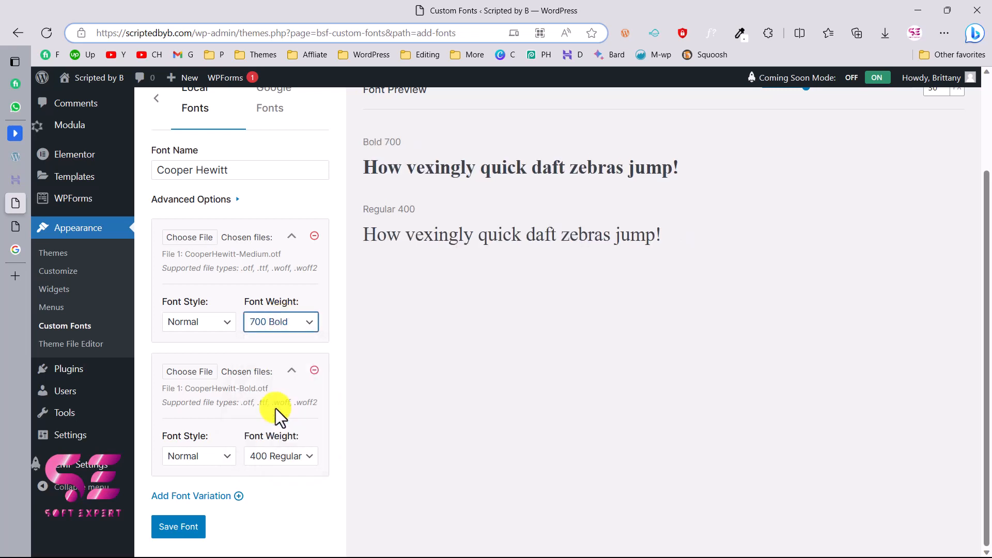
pyautogui.click(280, 322)
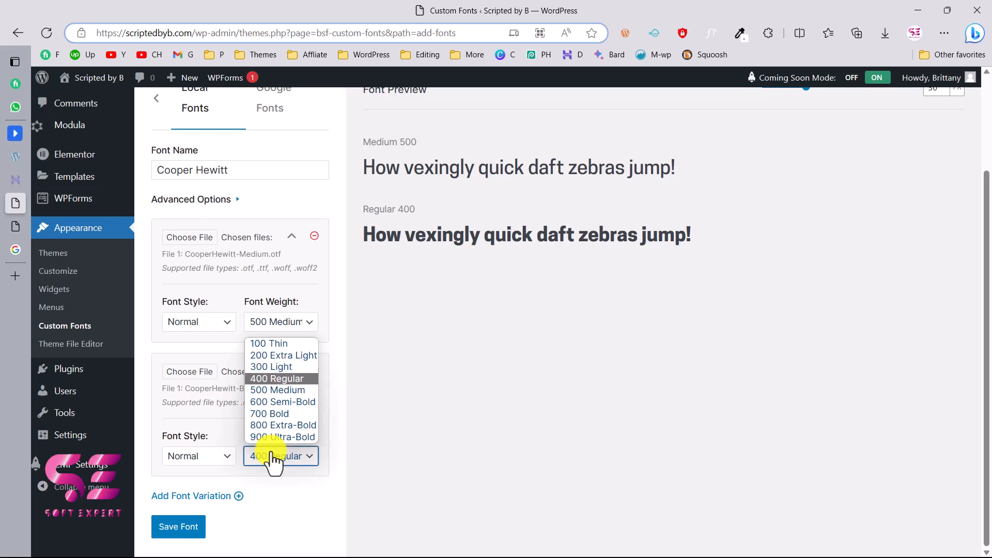
pyautogui.click(269, 413)
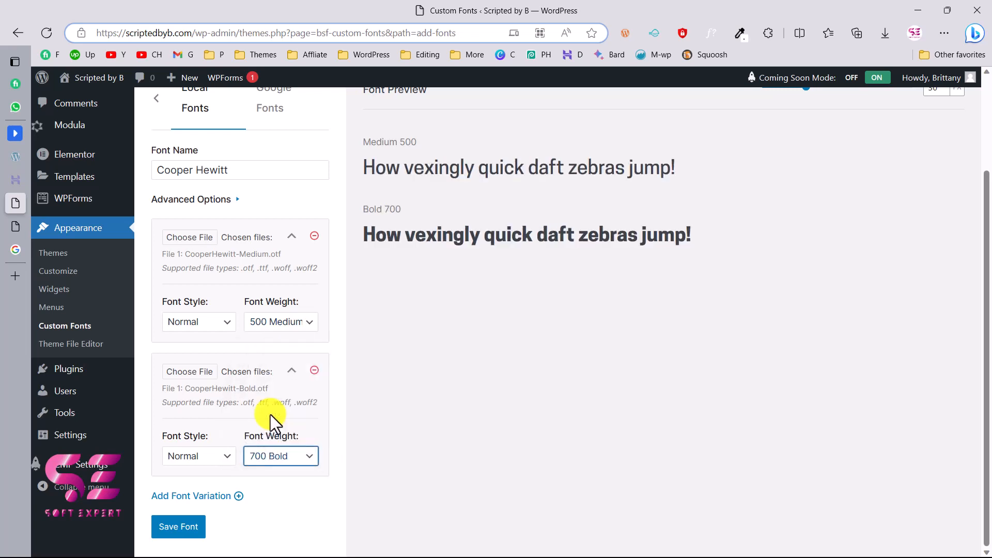
pyautogui.moveTo(403, 167)
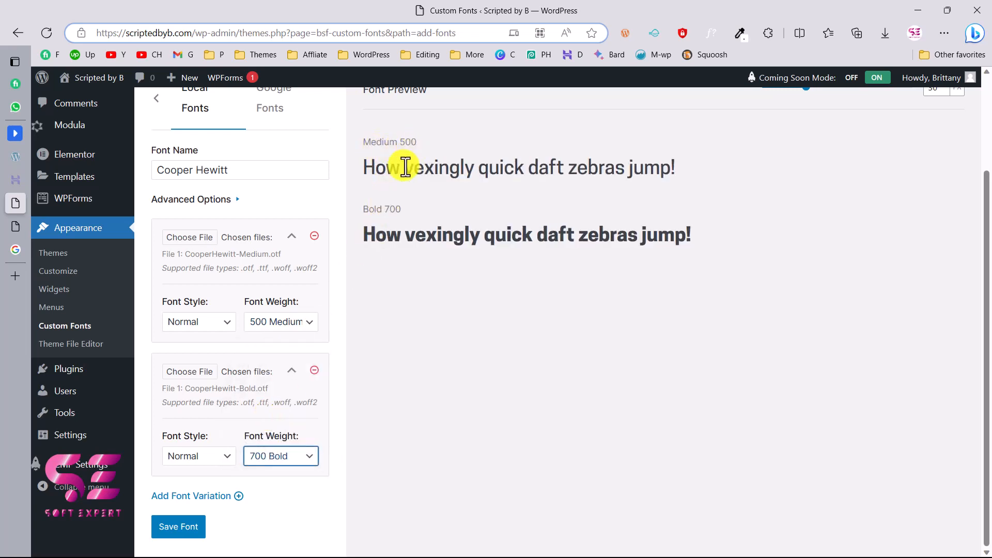
pyautogui.moveTo(389, 209)
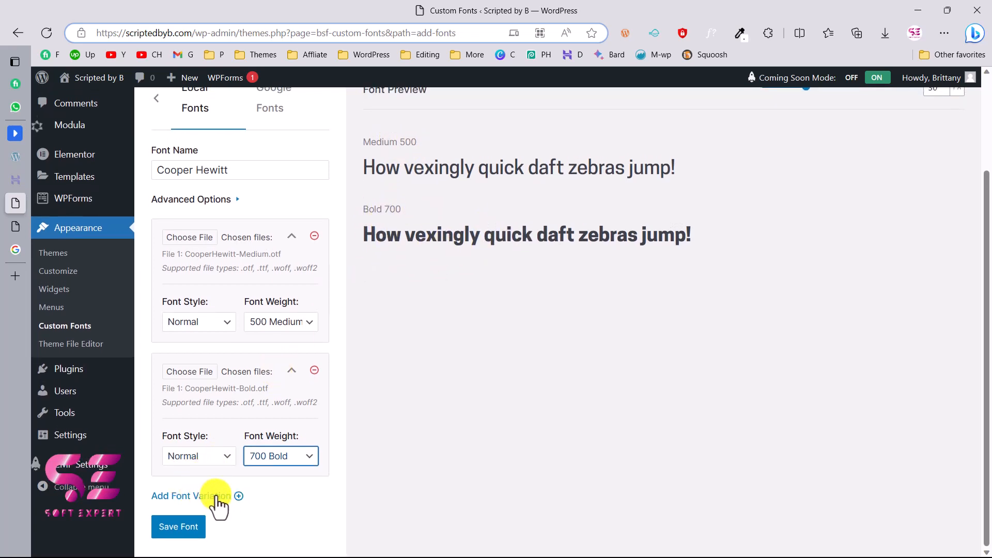
pyautogui.moveTo(240, 500)
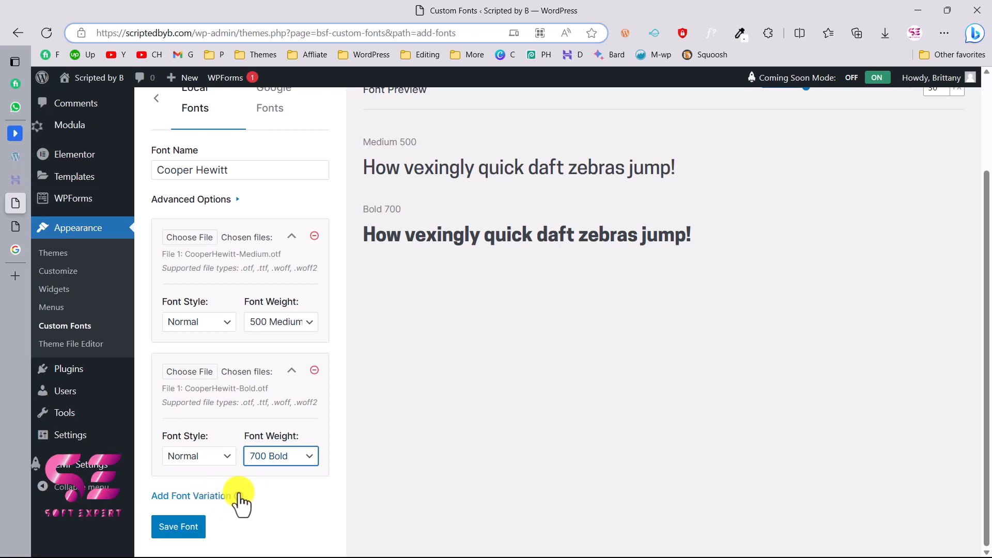
pyautogui.moveTo(246, 347)
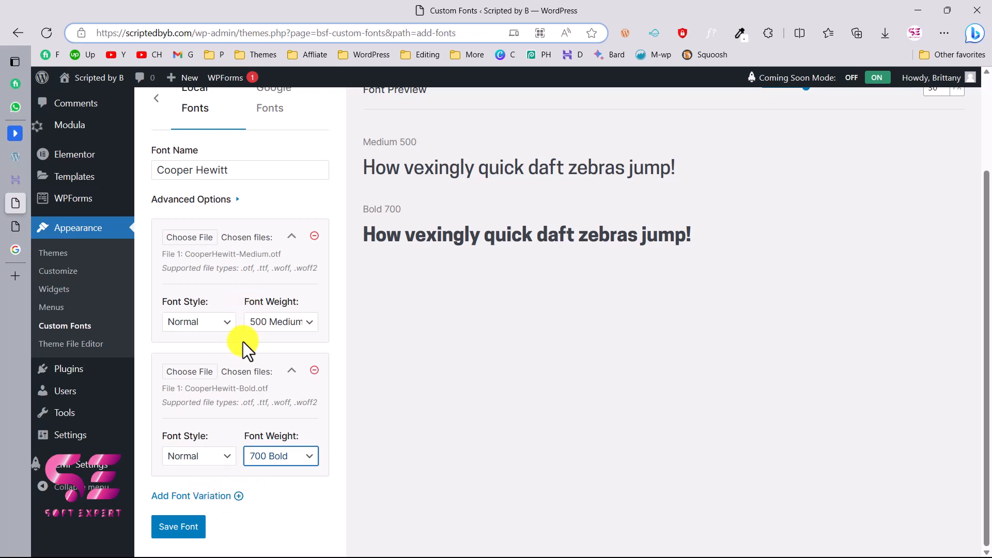
pyautogui.moveTo(285, 421)
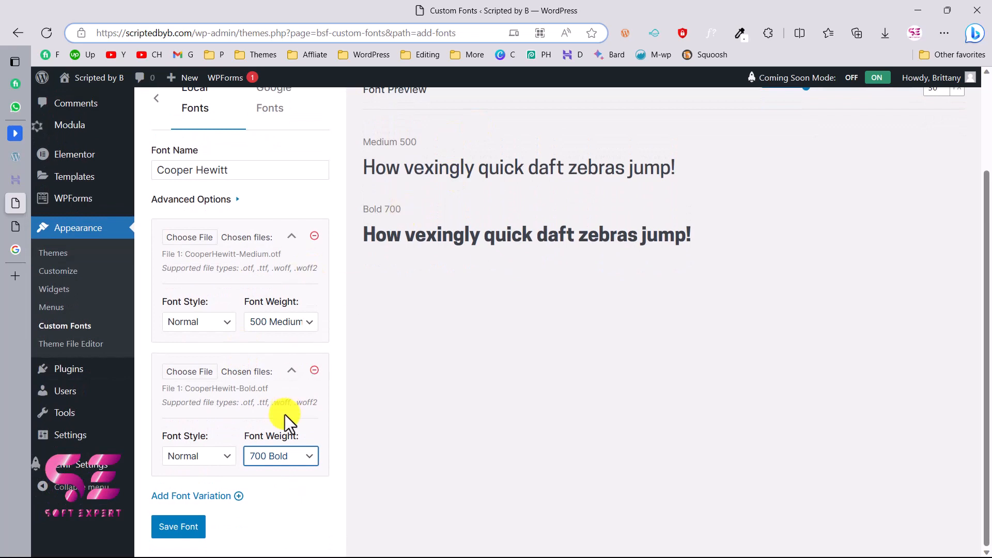
pyautogui.click(177, 527)
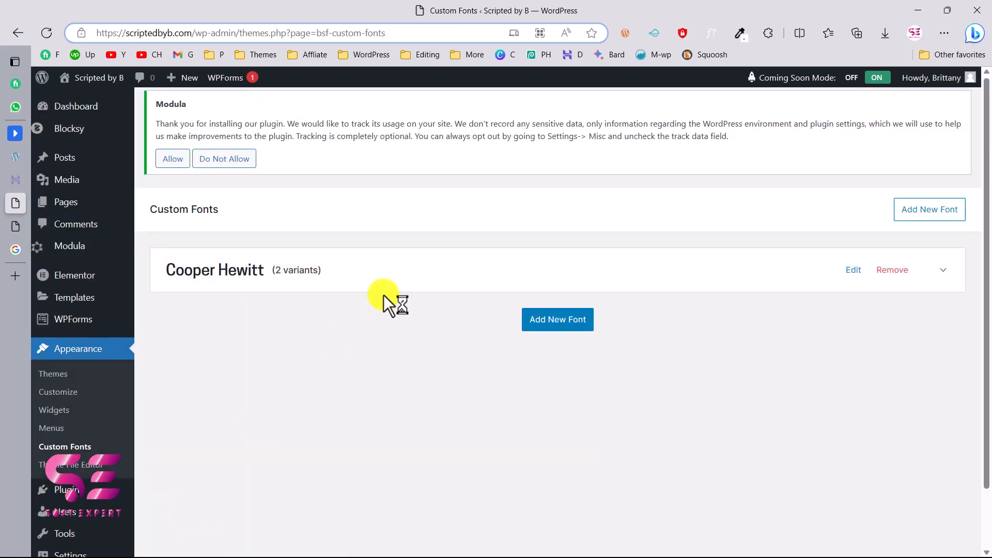
pyautogui.moveTo(10, 234)
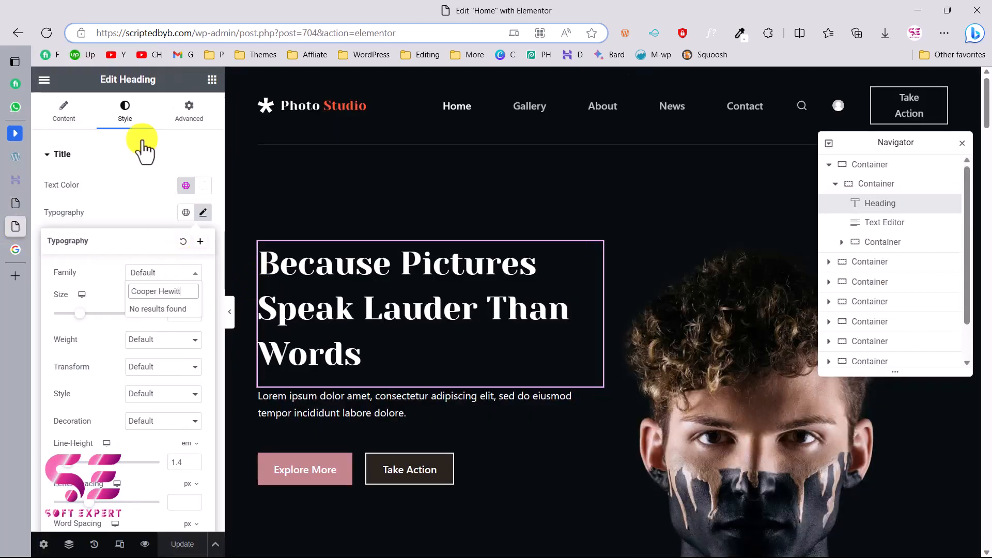
# Step: Set the heading's Typography Family to Cooper Hewitt under Custom fonts
pyautogui.click(46, 33)
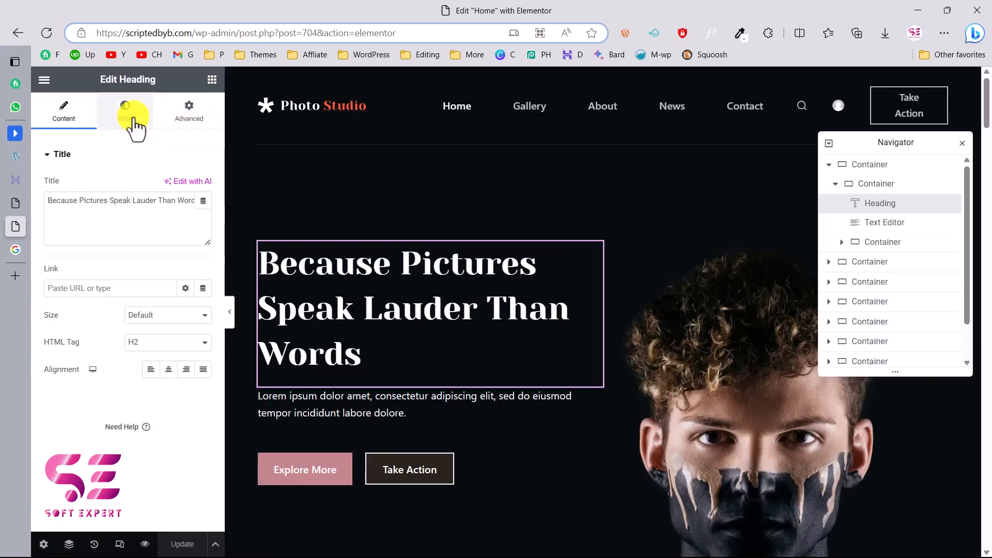
pyautogui.click(125, 111)
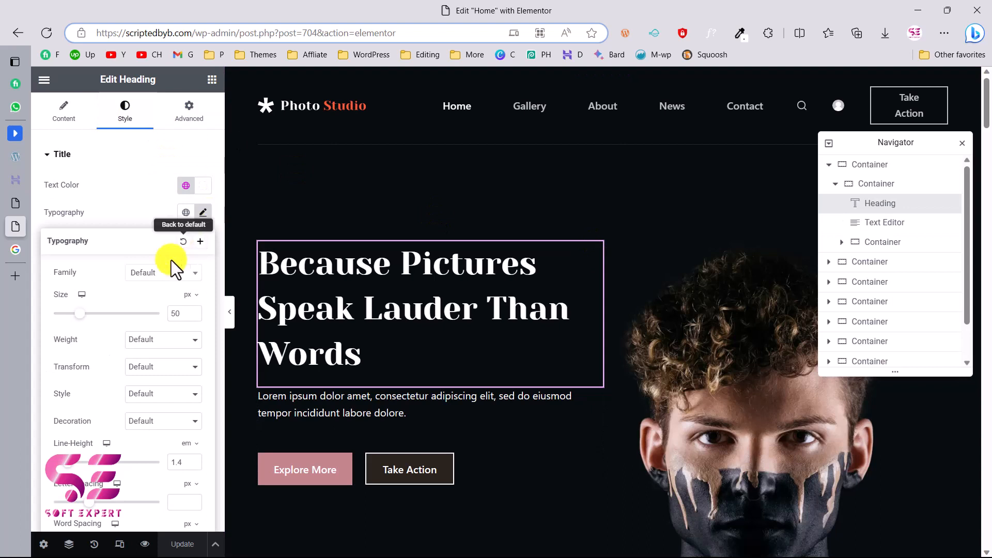
pyautogui.click(162, 272)
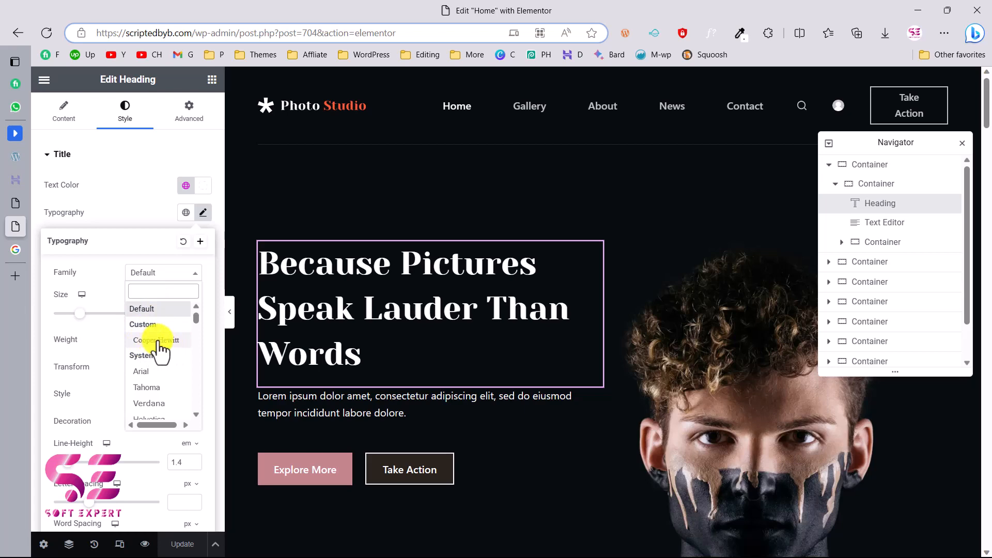
pyautogui.click(156, 340)
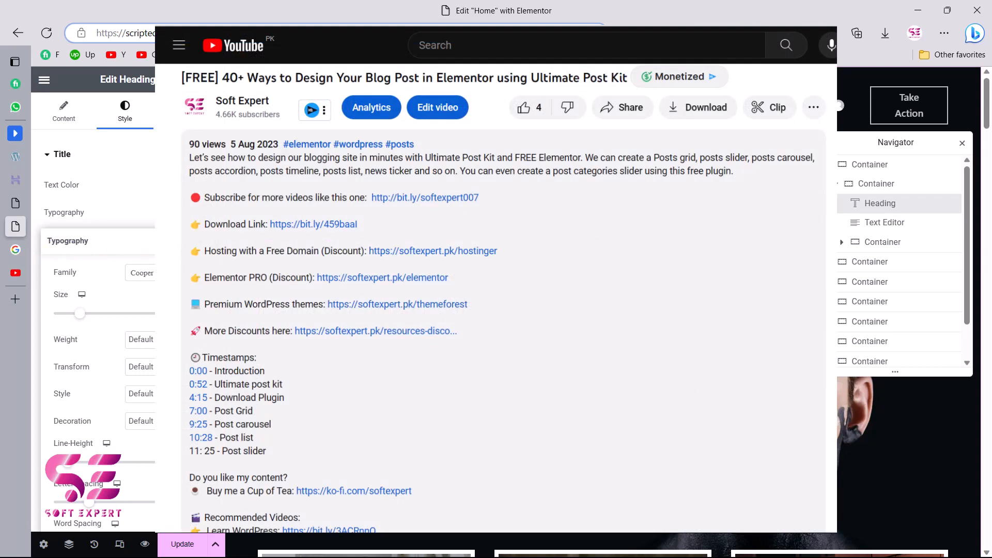
# Step: Open the Soft Expert channel's Videos tab and scroll through the tutorials grid
pyautogui.click(76, 272)
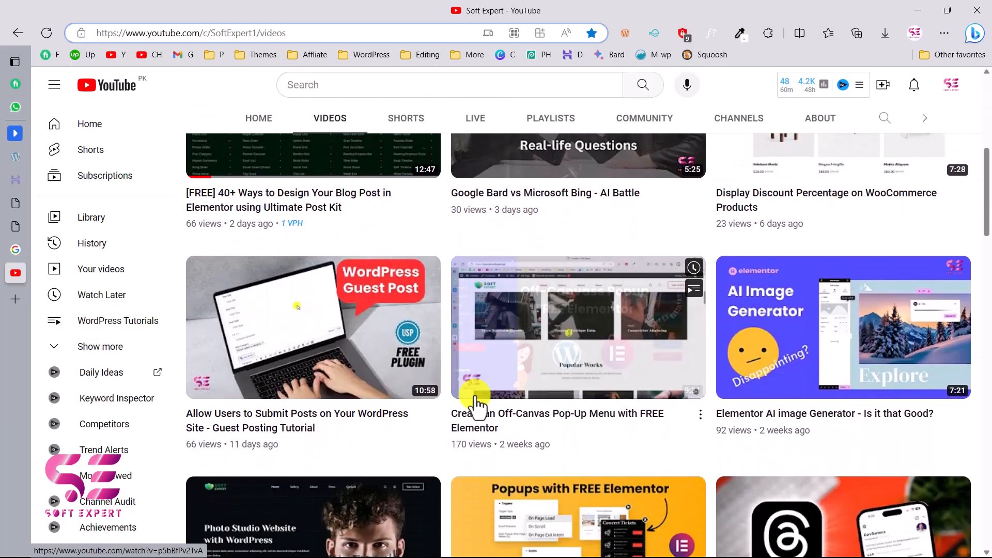
pyautogui.scroll(-3)
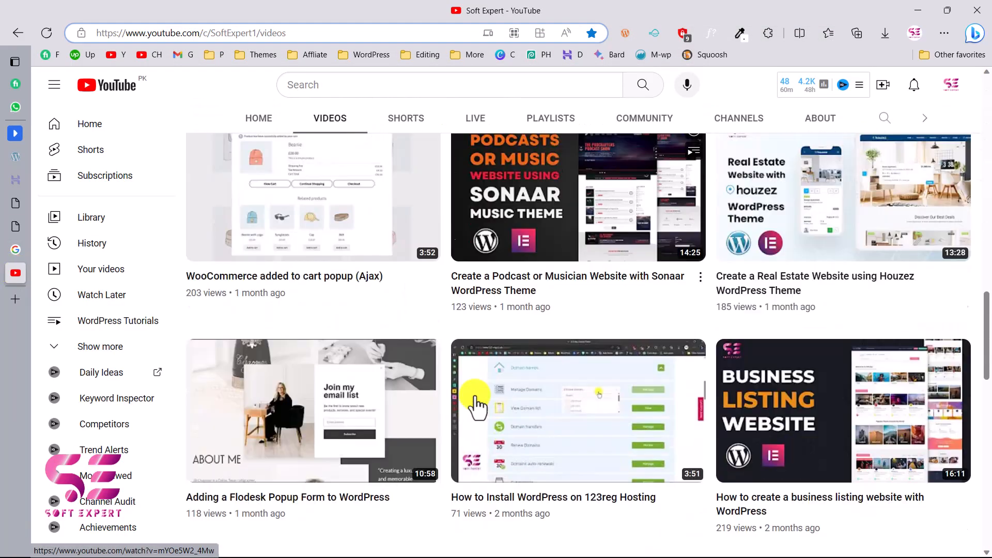
pyautogui.scroll(-3)
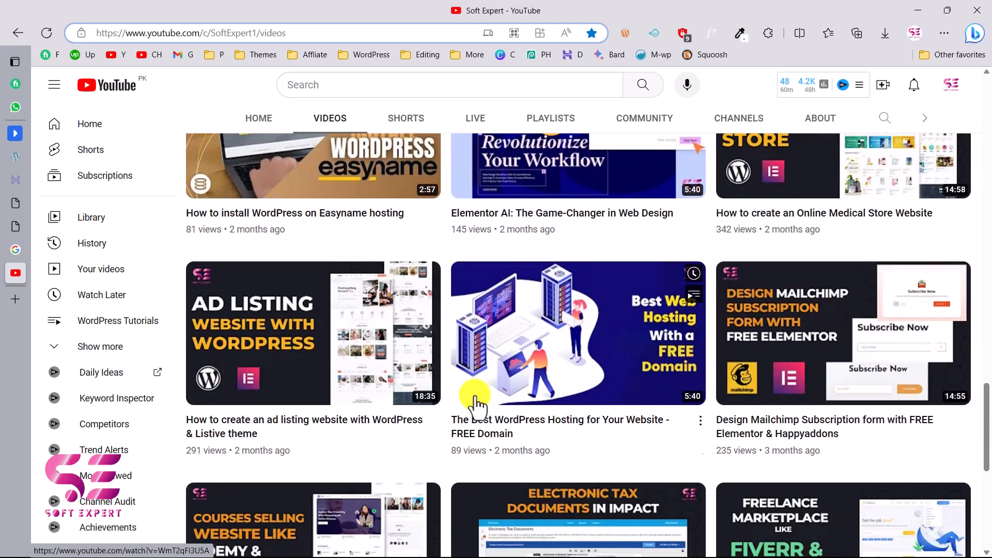
pyautogui.scroll(-3)
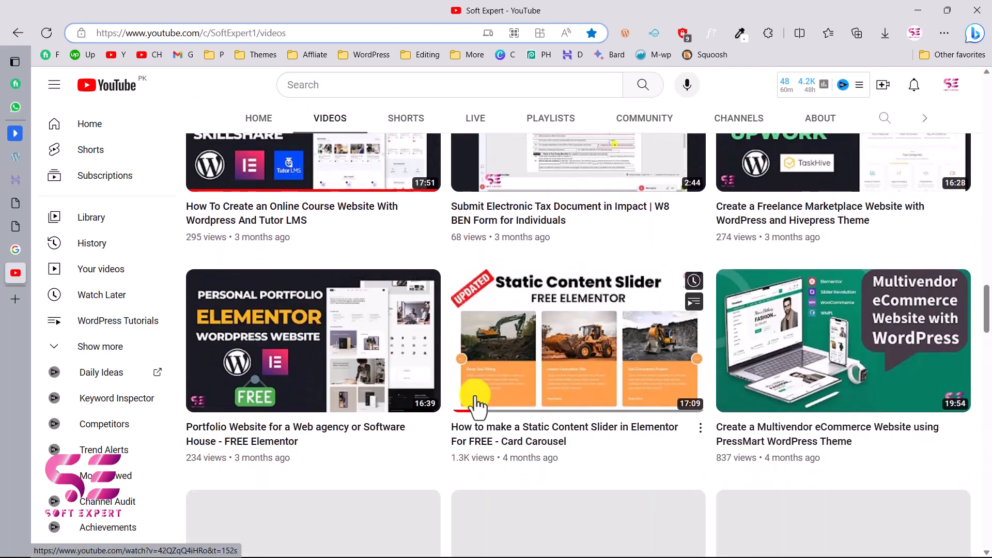